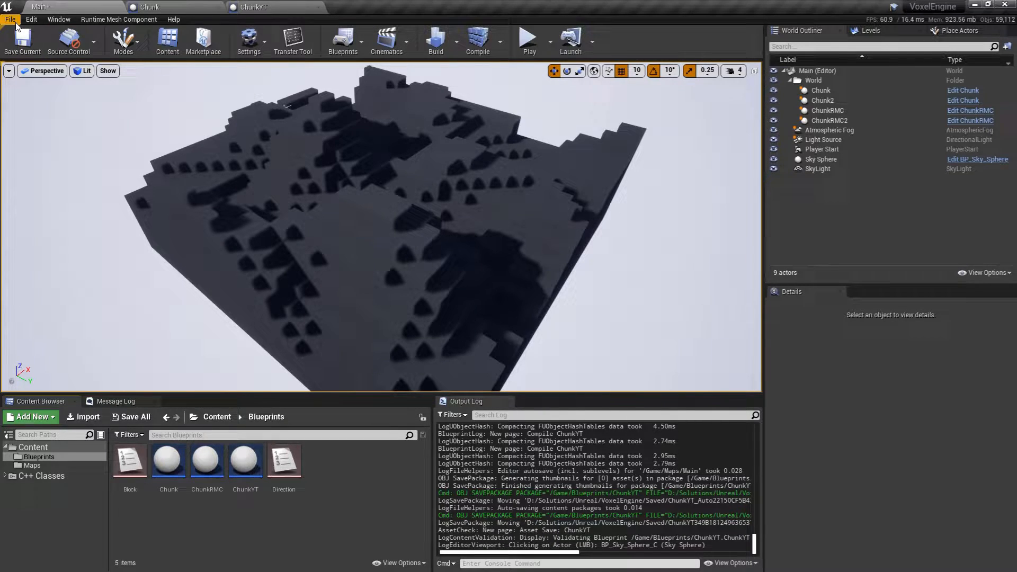
{"action": "mouse_move", "coordinate": [10, 19]}
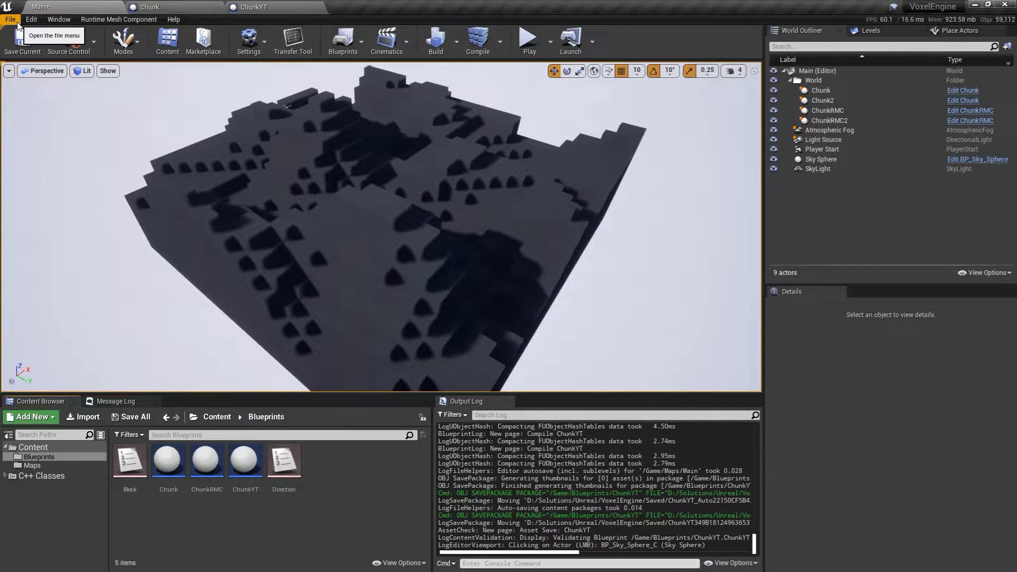
Open Edit > Plugins and browse the installed plugins, filtering by Developer, then showing all Installed.
{"action": "left_click", "coordinate": [31, 19]}
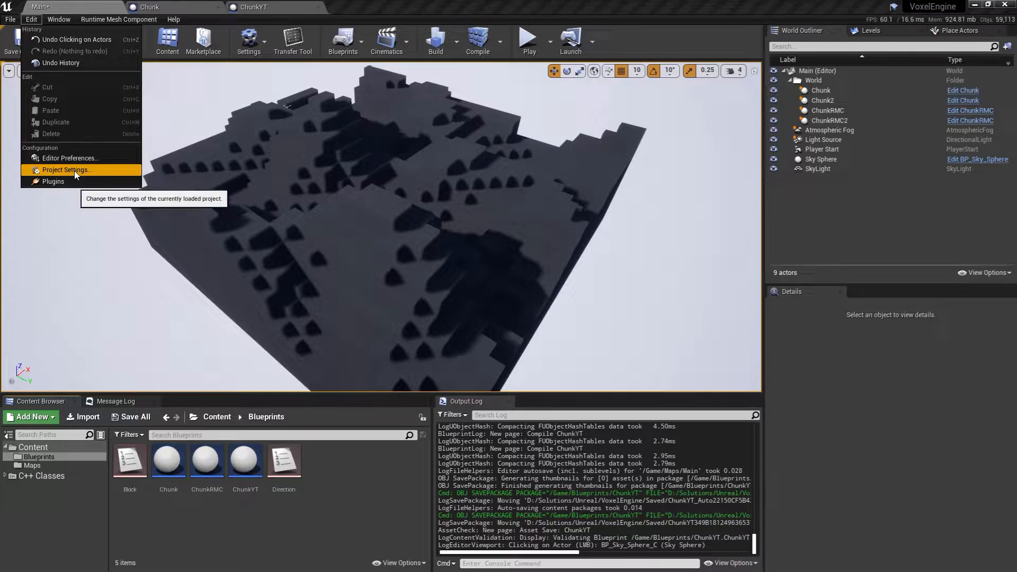
{"action": "left_click", "coordinate": [53, 182]}
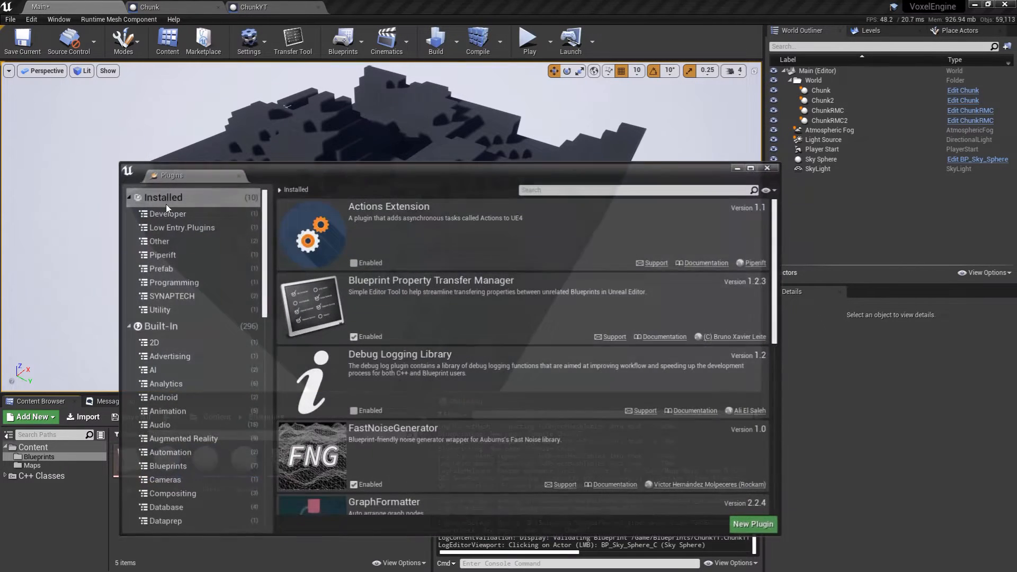
{"action": "left_click", "coordinate": [165, 214]}
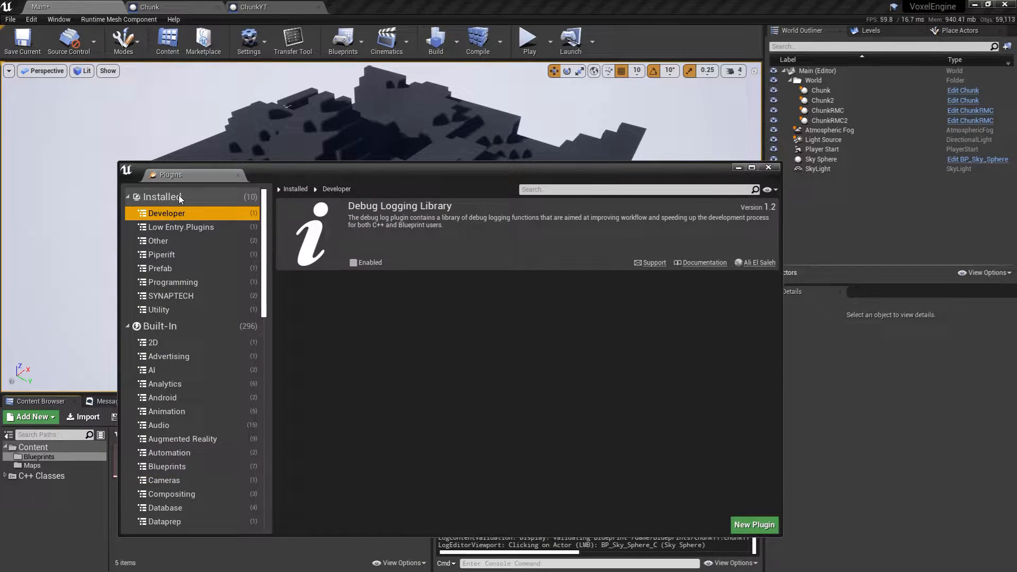
{"action": "left_click", "coordinate": [162, 197]}
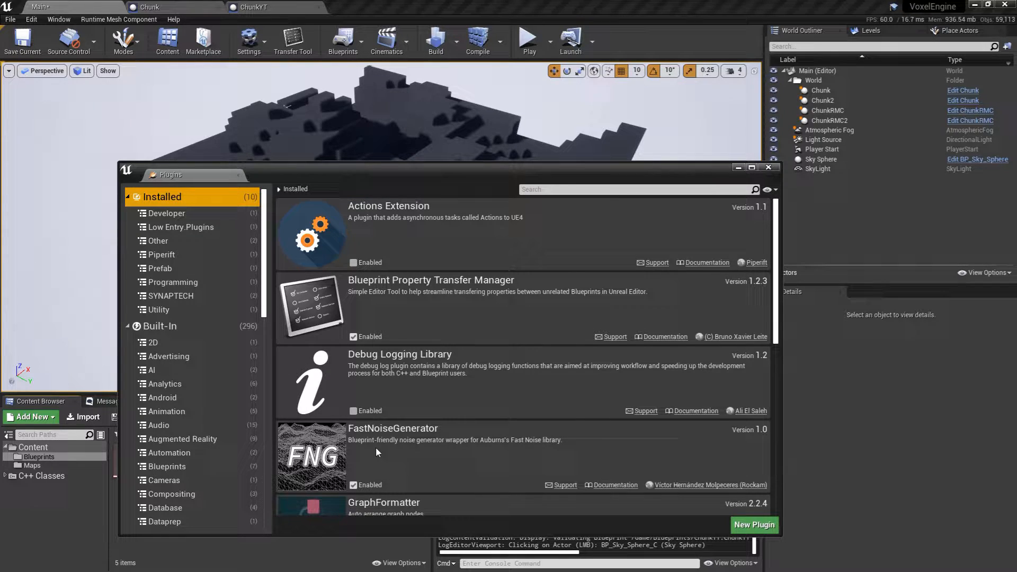
{"action": "mouse_move", "coordinate": [399, 451]}
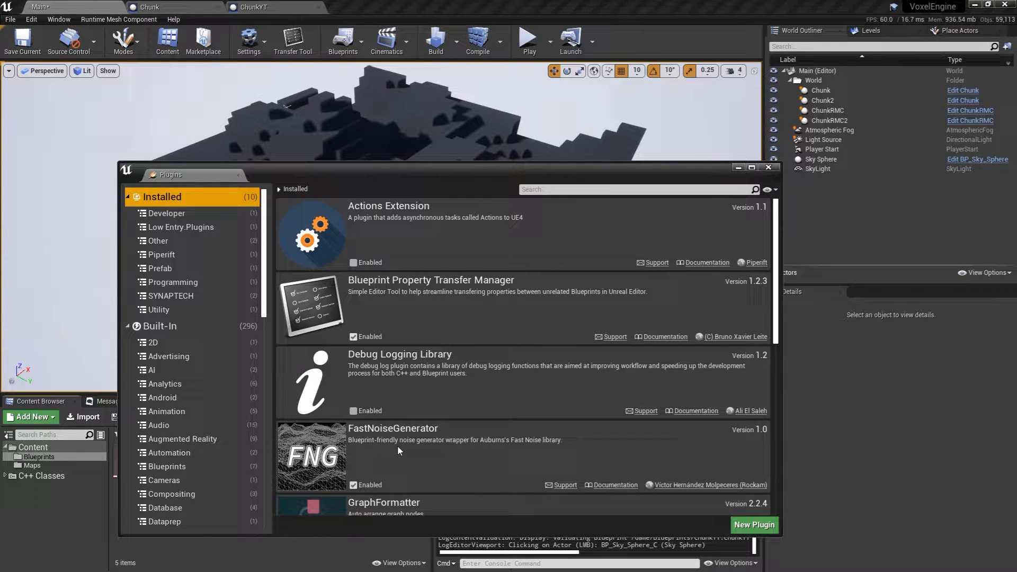
{"action": "mouse_move", "coordinate": [488, 453]}
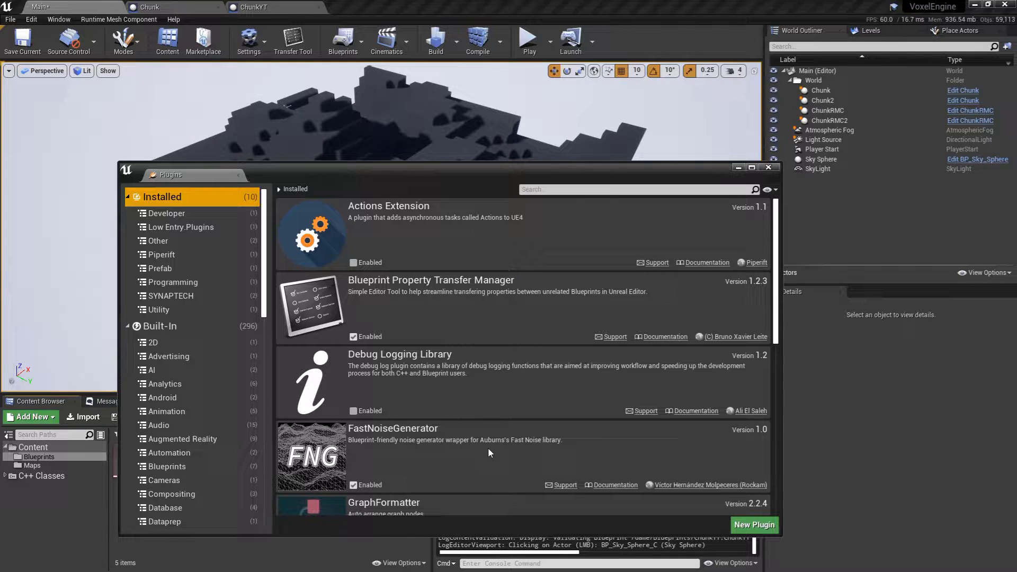
{"action": "mouse_move", "coordinate": [505, 449]}
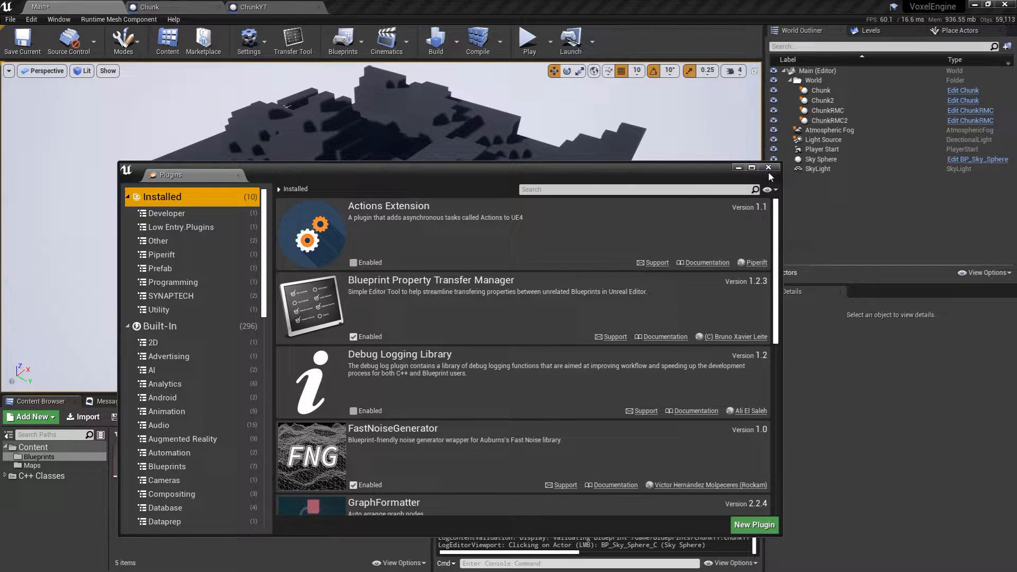
Close the Plugins window and select the ChunkRMC, Chunk2 and Sky Sphere actors to view their details.
{"action": "left_click", "coordinate": [770, 168]}
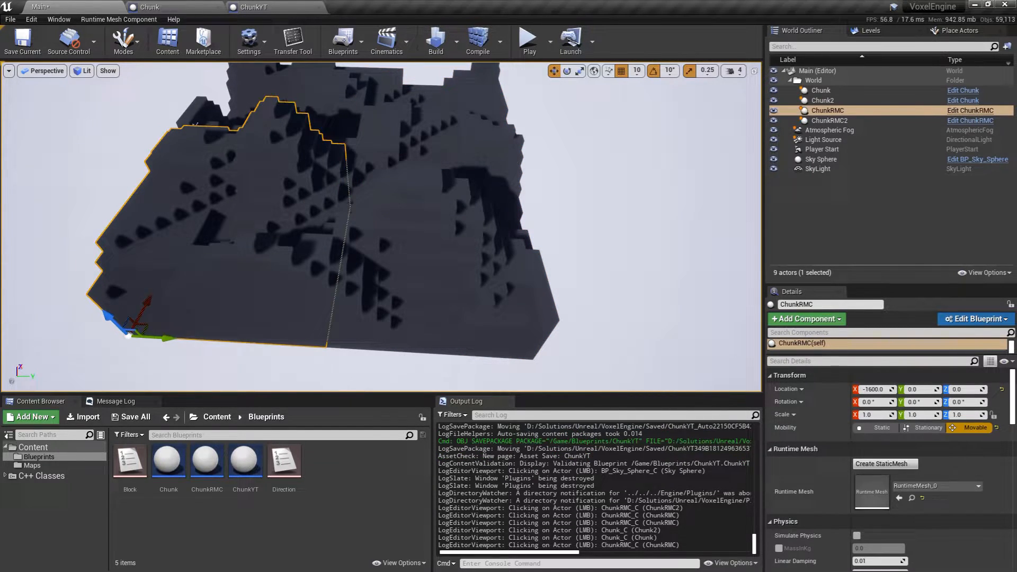
{"action": "left_click", "coordinate": [829, 121]}
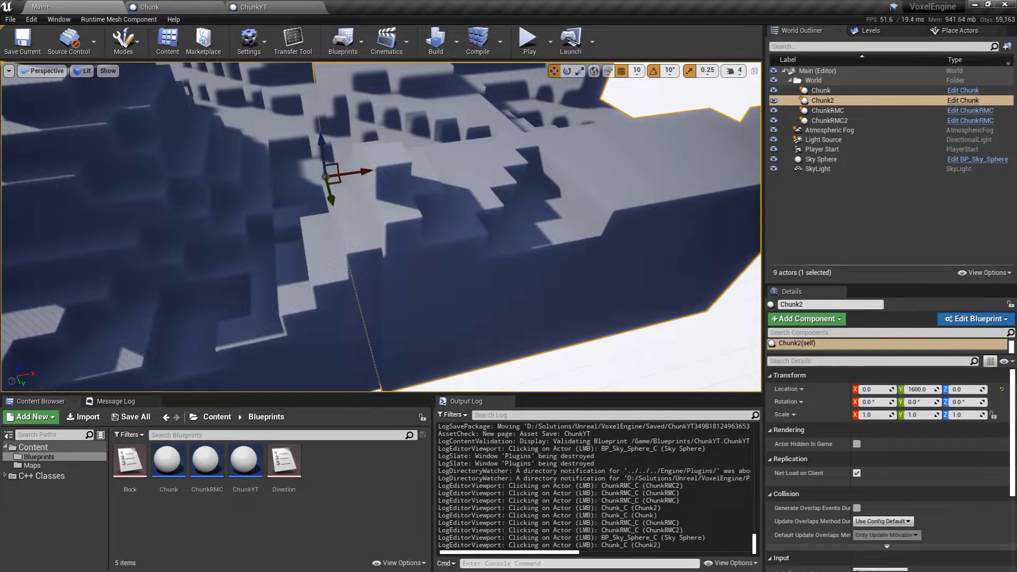
{"action": "left_click", "coordinate": [829, 121]}
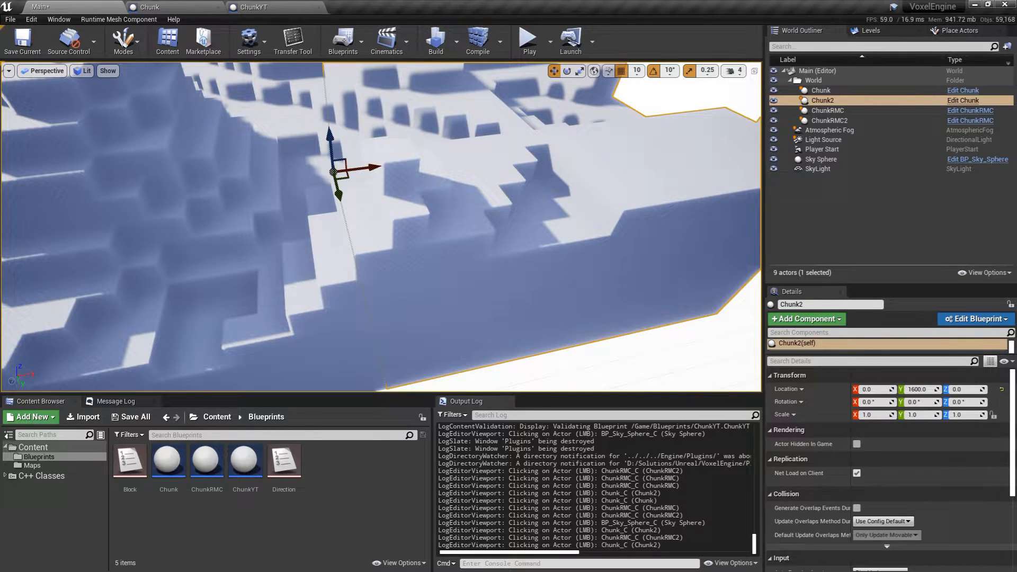
{"action": "left_click", "coordinate": [821, 159]}
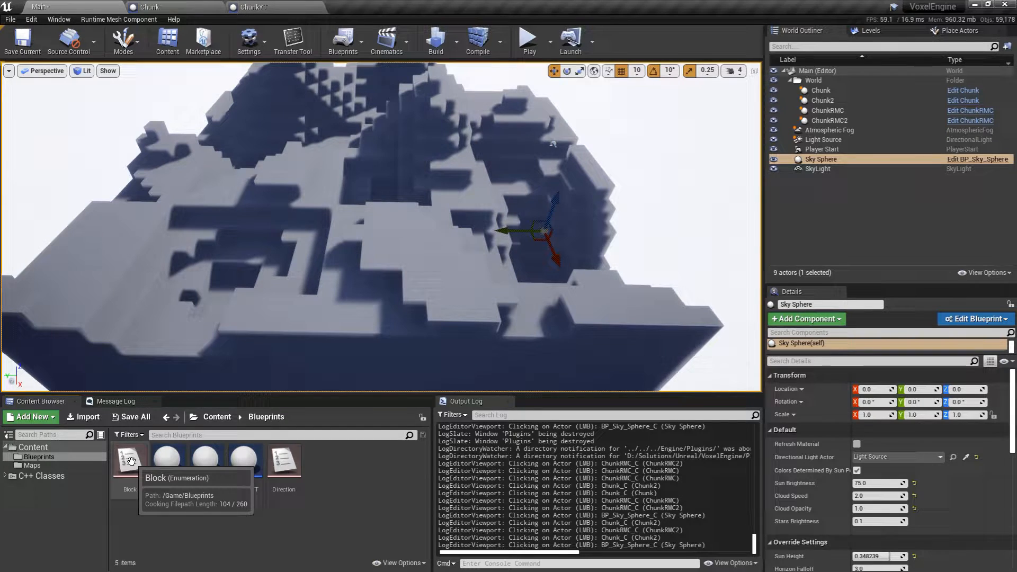
Review the Block enum's Null, Air and Stone entries, then switch to the Chunk Blueprint tab.
{"action": "double_click", "coordinate": [129, 458]}
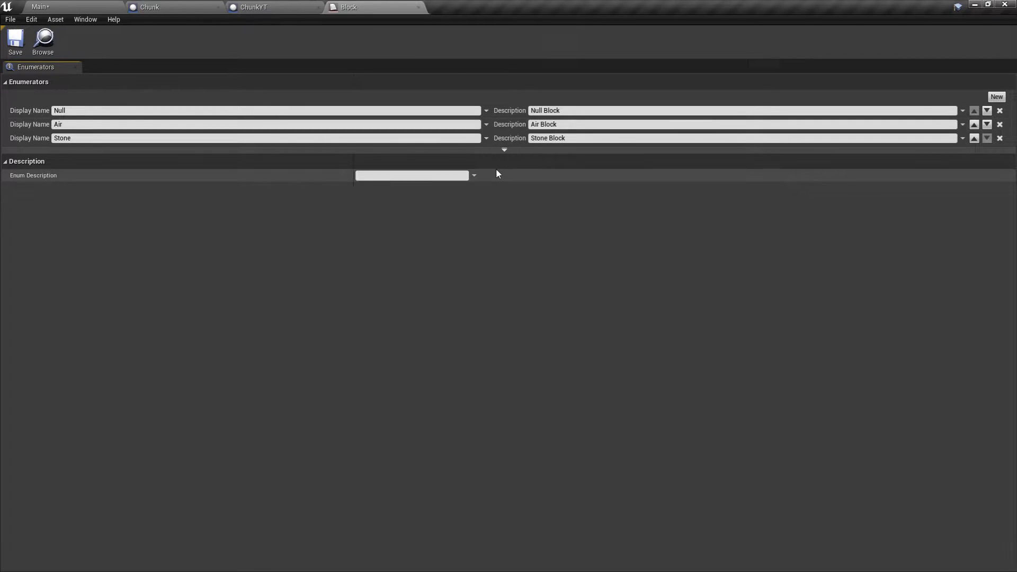
{"action": "mouse_move", "coordinate": [504, 150]}
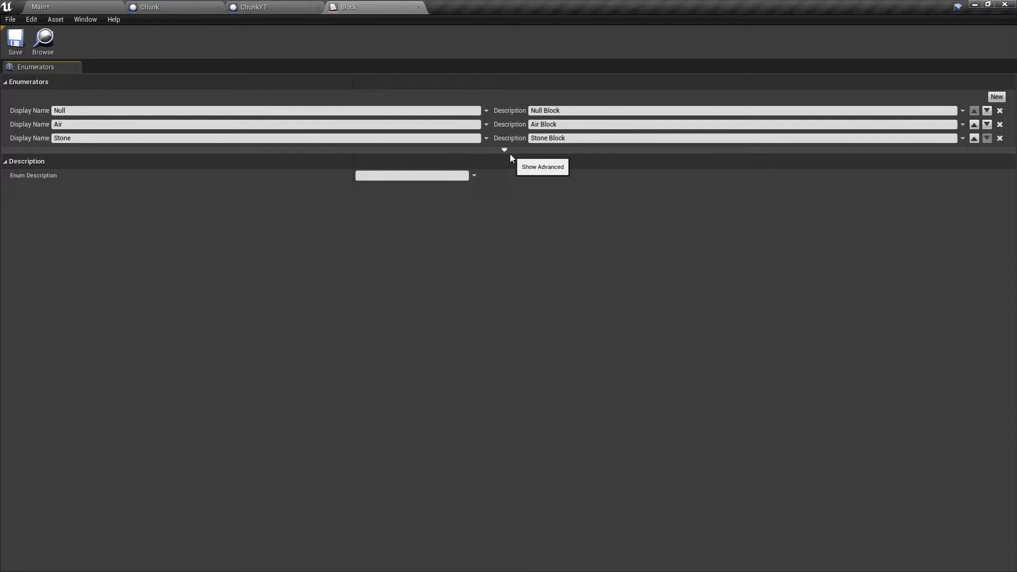
{"action": "mouse_move", "coordinate": [301, 144]}
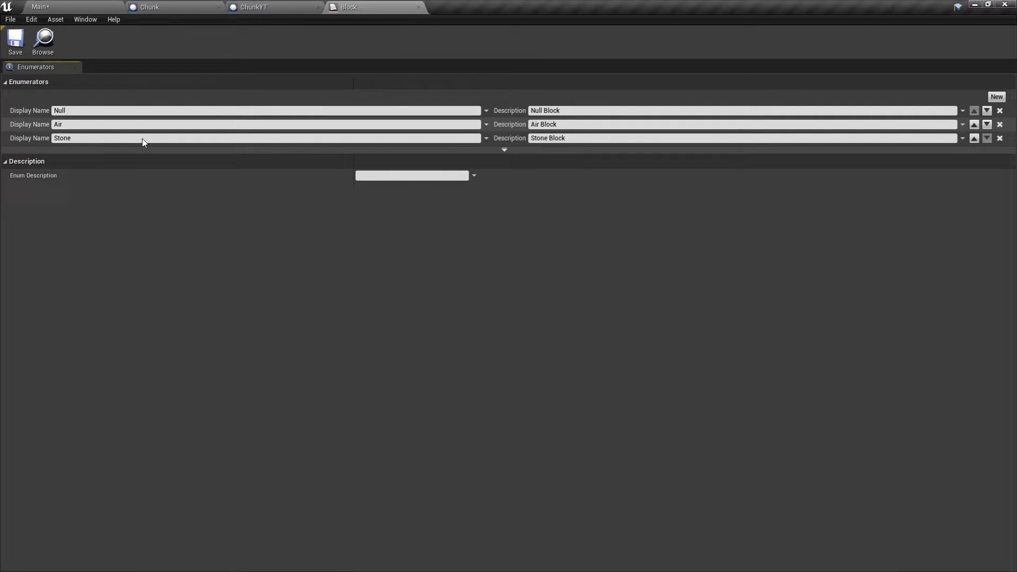
{"action": "mouse_move", "coordinate": [137, 433]}
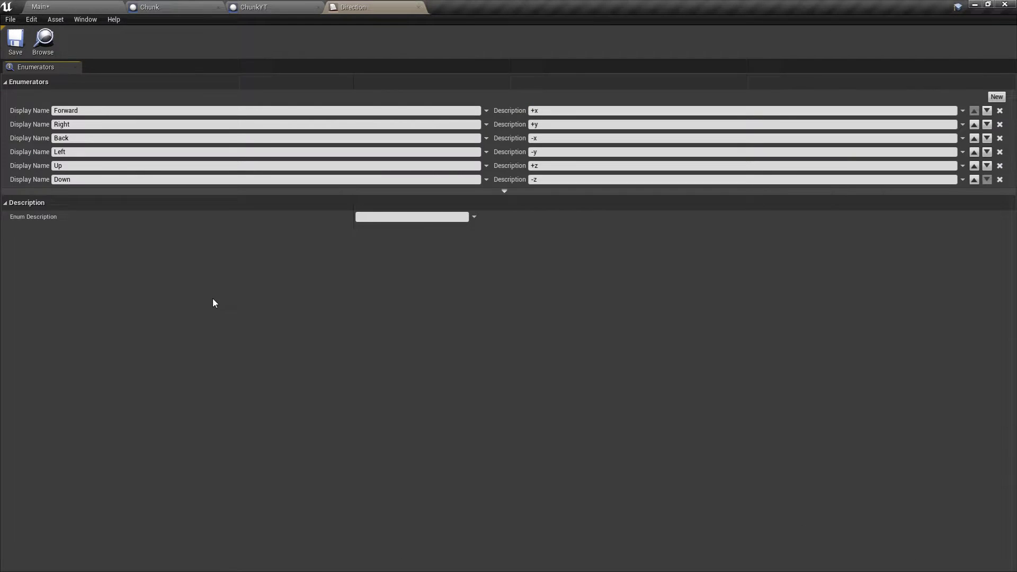
{"action": "mouse_move", "coordinate": [72, 124]}
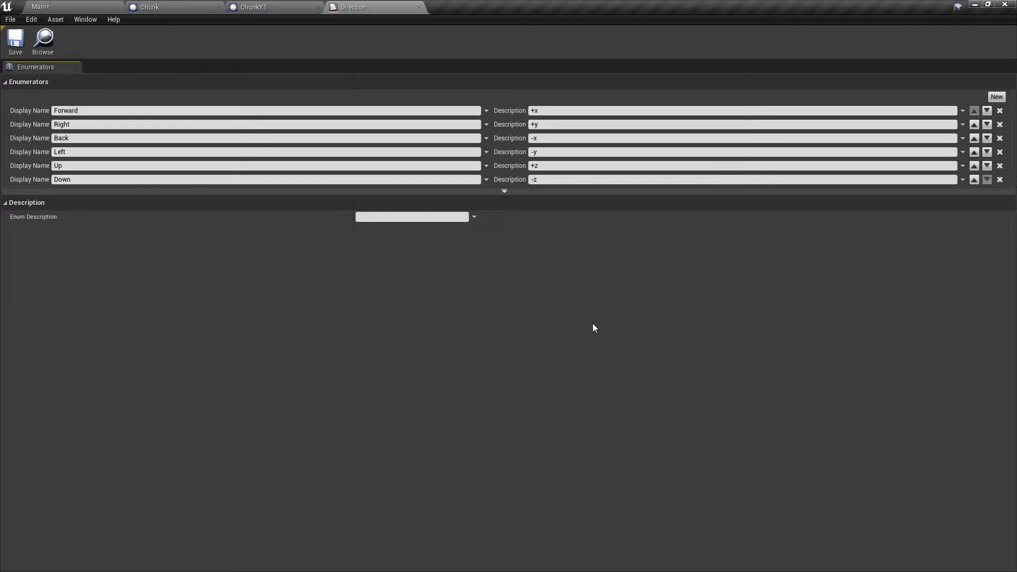
{"action": "mouse_move", "coordinate": [32, 170]}
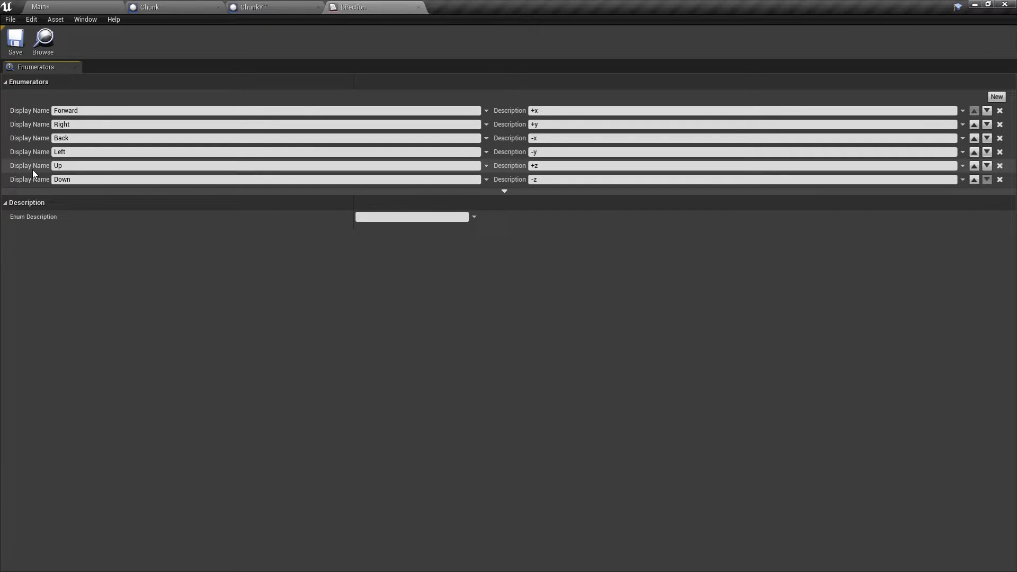
{"action": "left_click", "coordinate": [150, 6]}
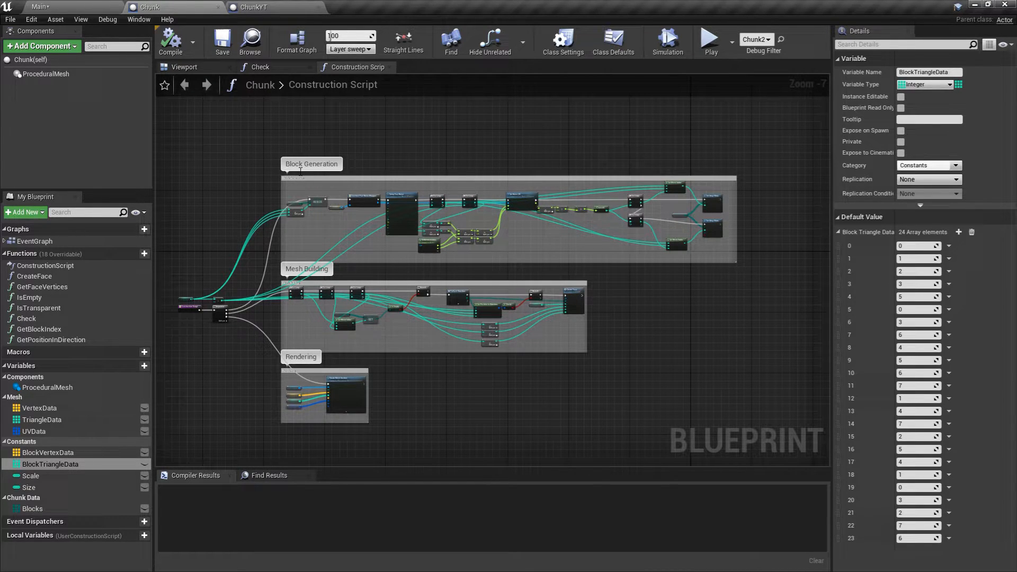
{"action": "mouse_move", "coordinate": [531, 170]}
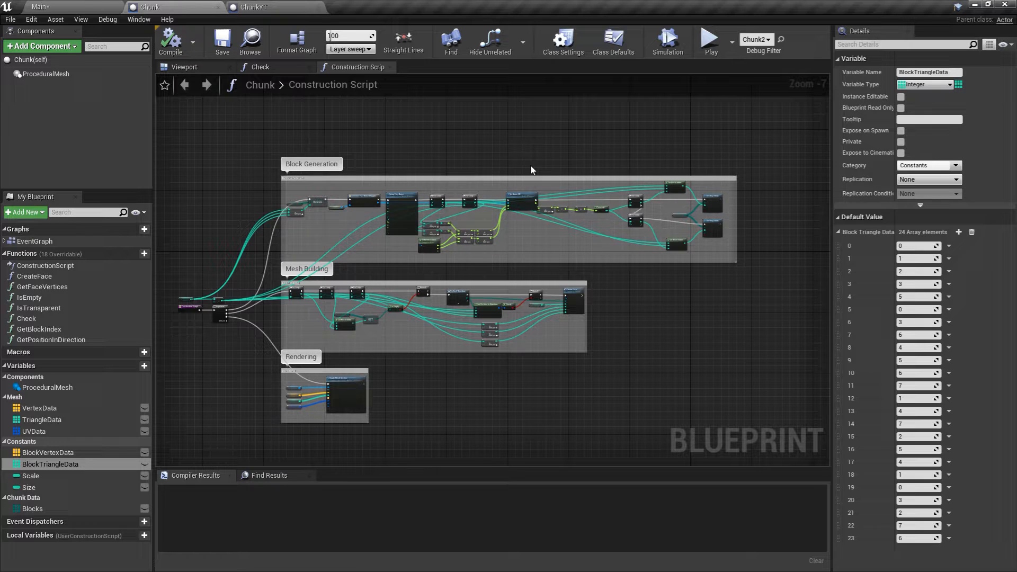
{"action": "mouse_move", "coordinate": [465, 220]}
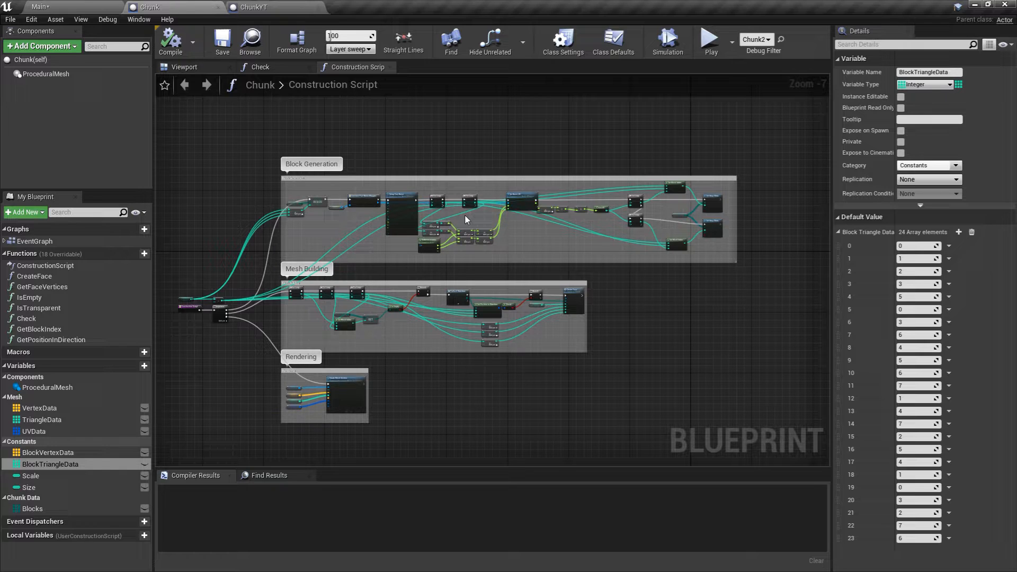
{"action": "mouse_move", "coordinate": [642, 356]}
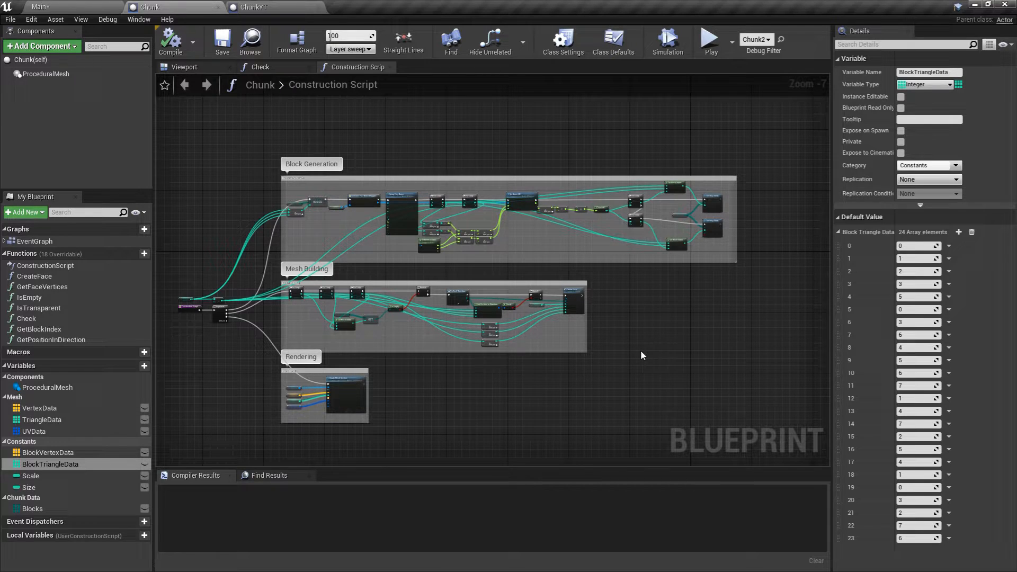
{"action": "mouse_move", "coordinate": [294, 416]}
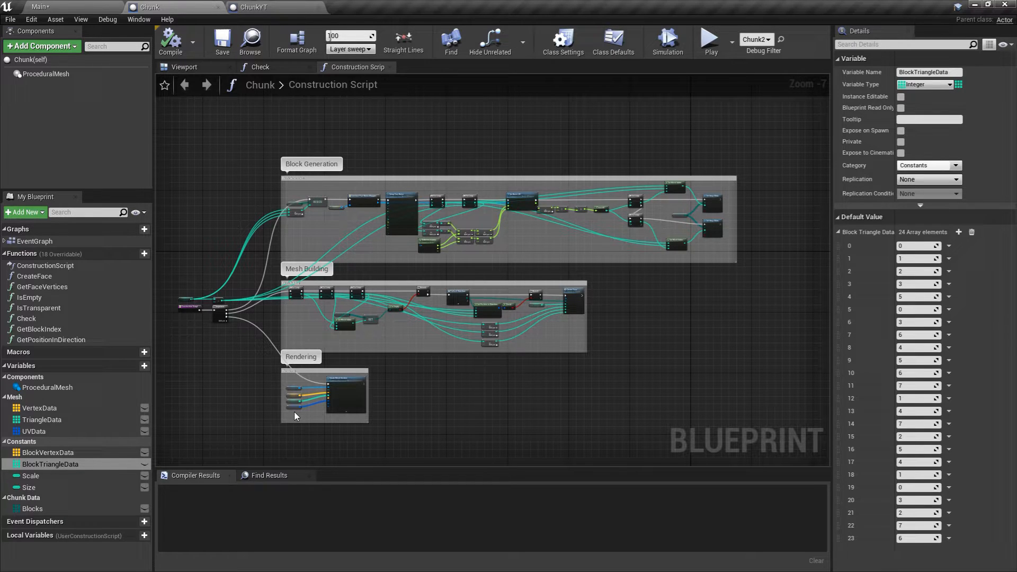
{"action": "mouse_move", "coordinate": [383, 345]}
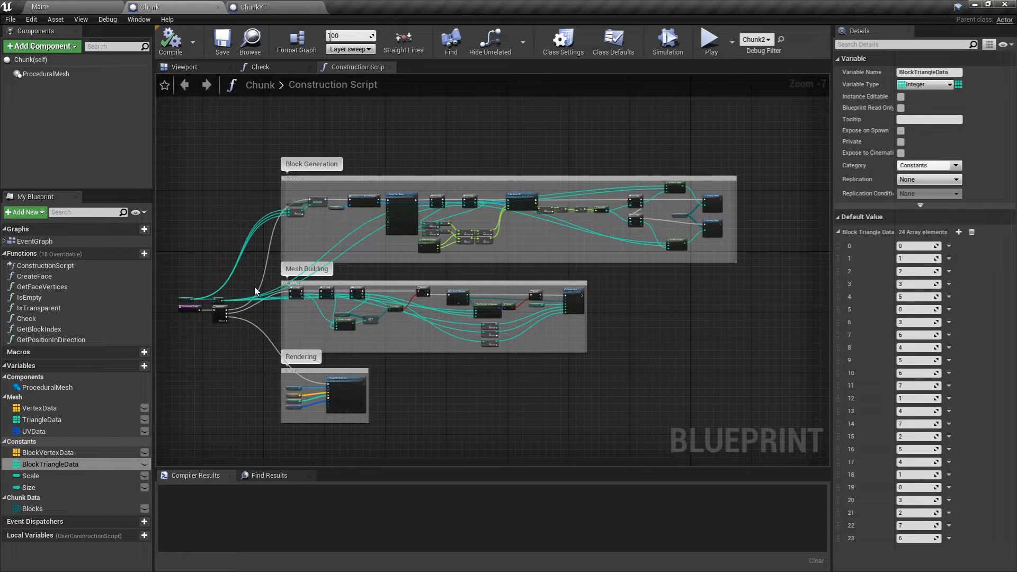
{"action": "mouse_move", "coordinate": [211, 105]}
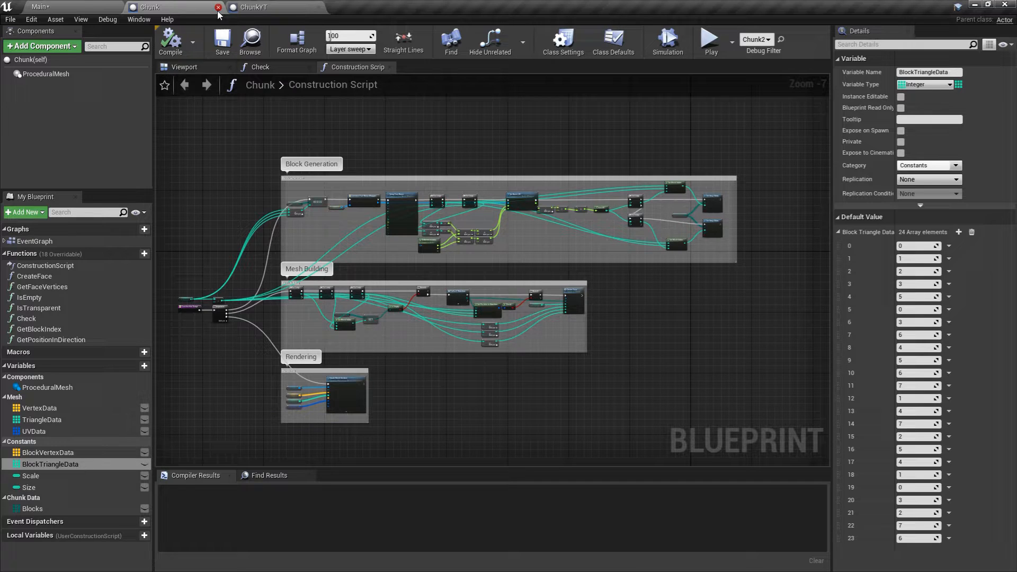
Close the Chunk blueprint tab, clear the Components selection, and close ChunkYT's Event Graph.
{"action": "left_click", "coordinate": [219, 7]}
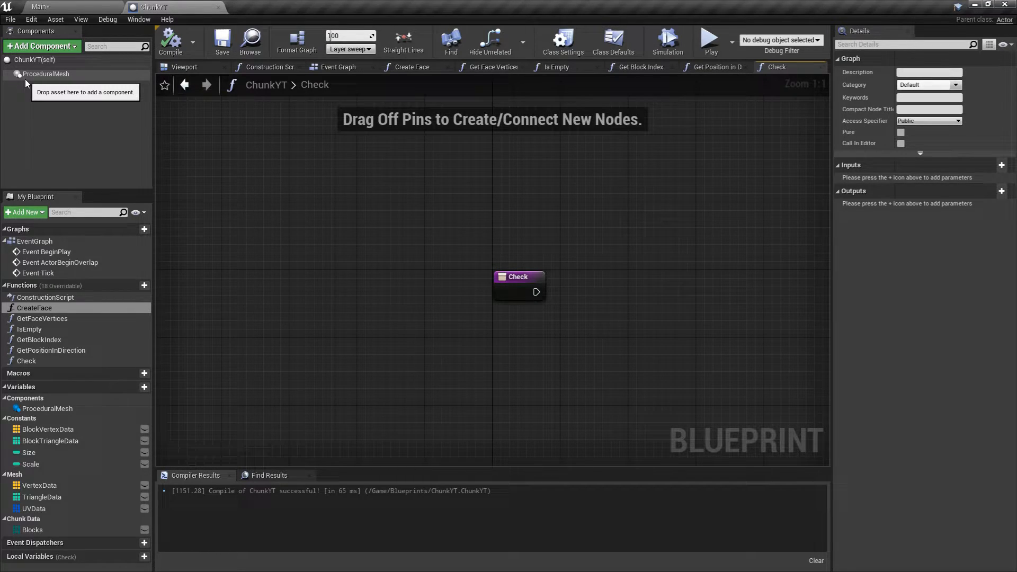
{"action": "left_click", "coordinate": [40, 46]}
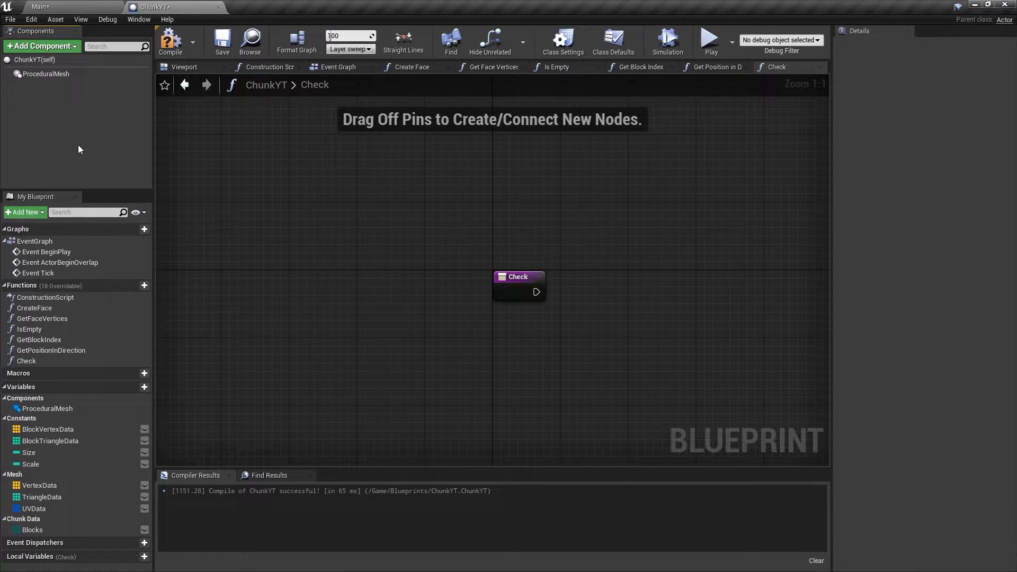
{"action": "mouse_move", "coordinate": [45, 73]}
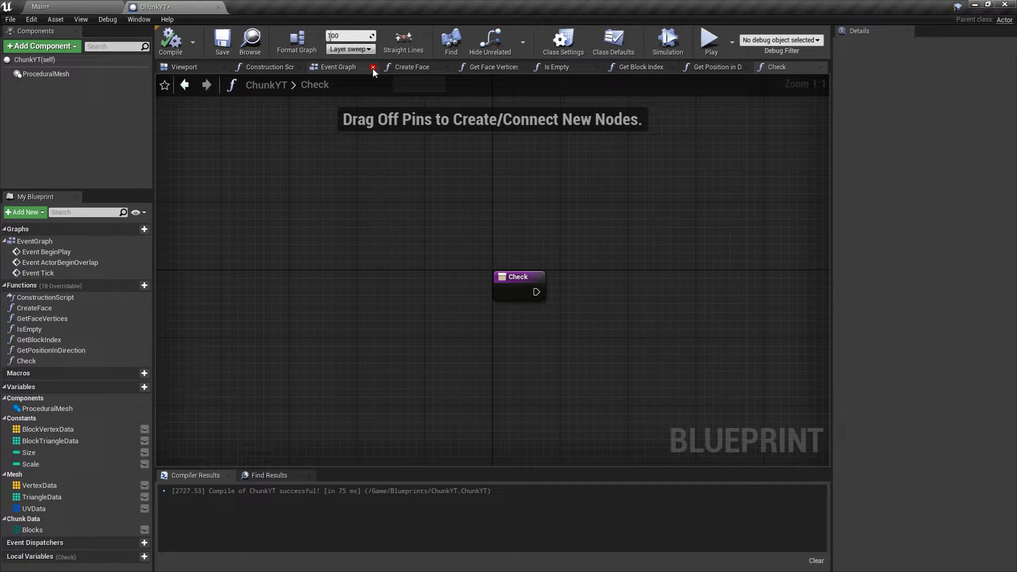
{"action": "left_click", "coordinate": [372, 67]}
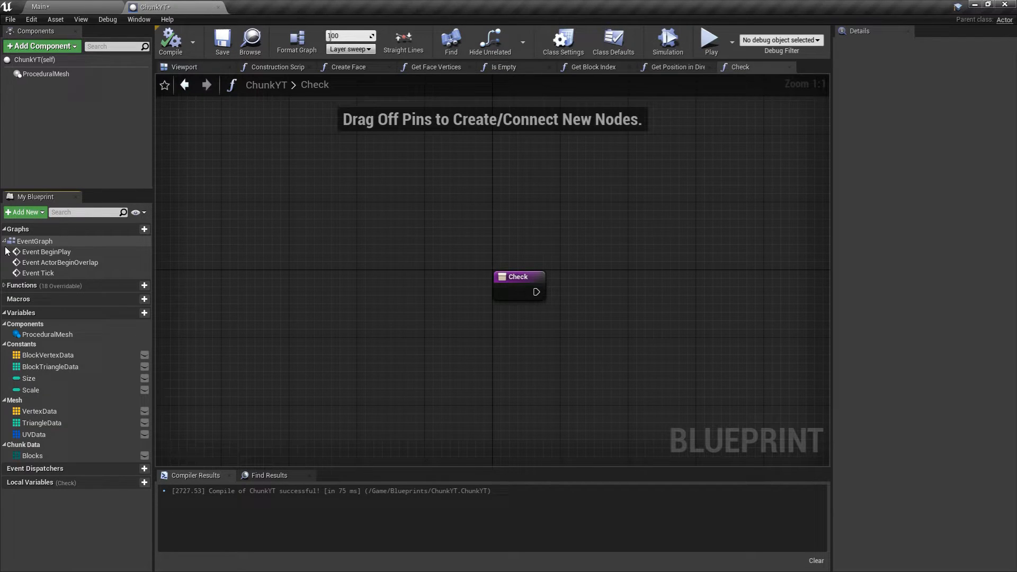
Select BlockVertexData under Constants to show its eight vector corner defaults.
{"action": "left_click", "coordinate": [48, 355]}
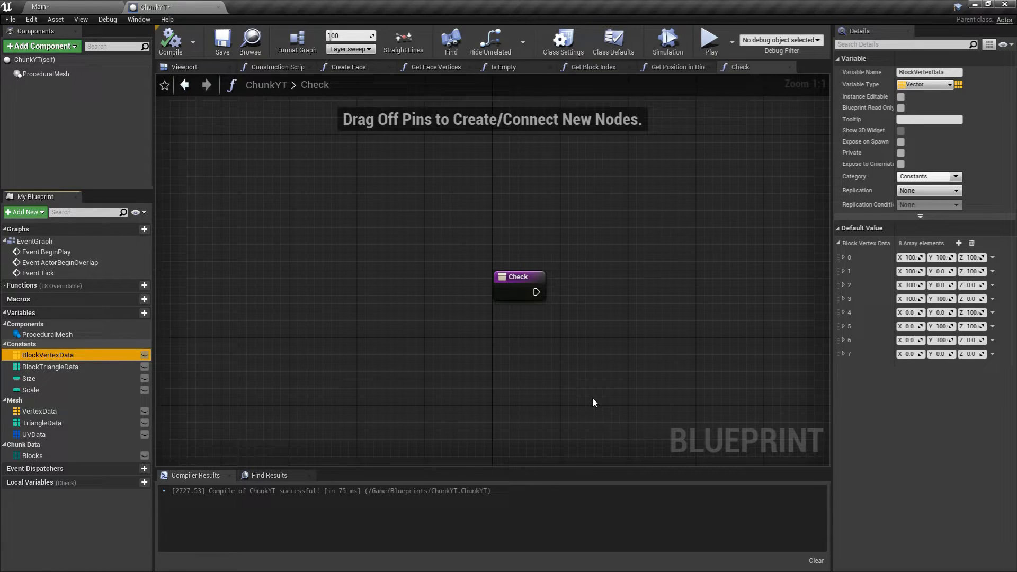
{"action": "left_click", "coordinate": [50, 367]}
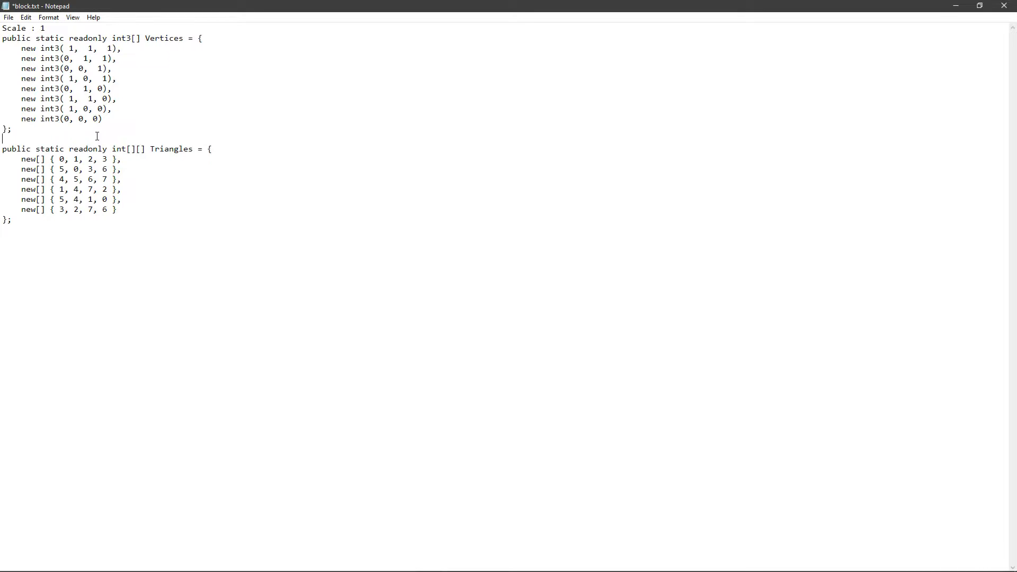
{"action": "mouse_move", "coordinate": [105, 162]}
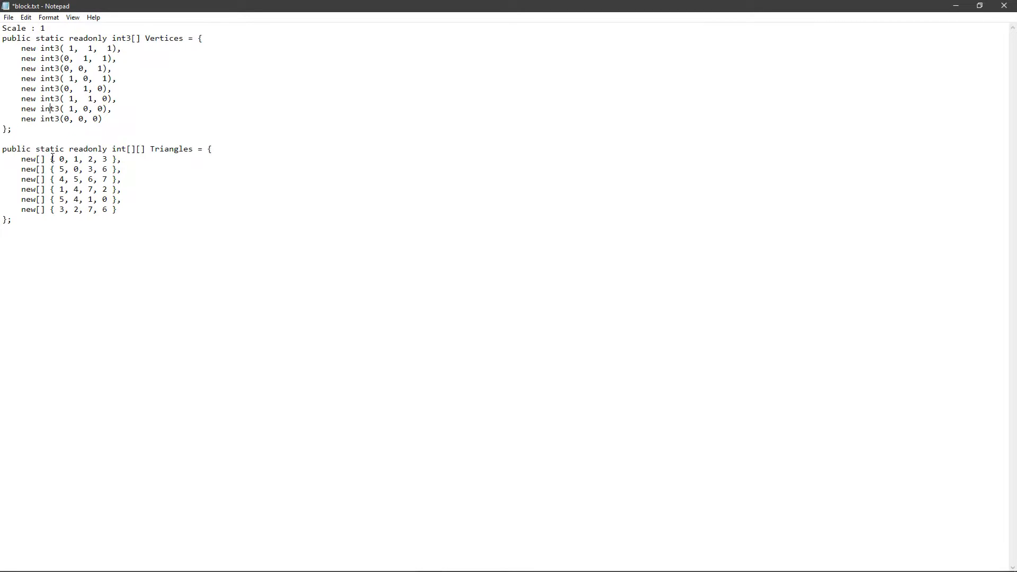
{"action": "left_click_drag", "start_coordinate": [52, 158], "coordinate": [108, 159]}
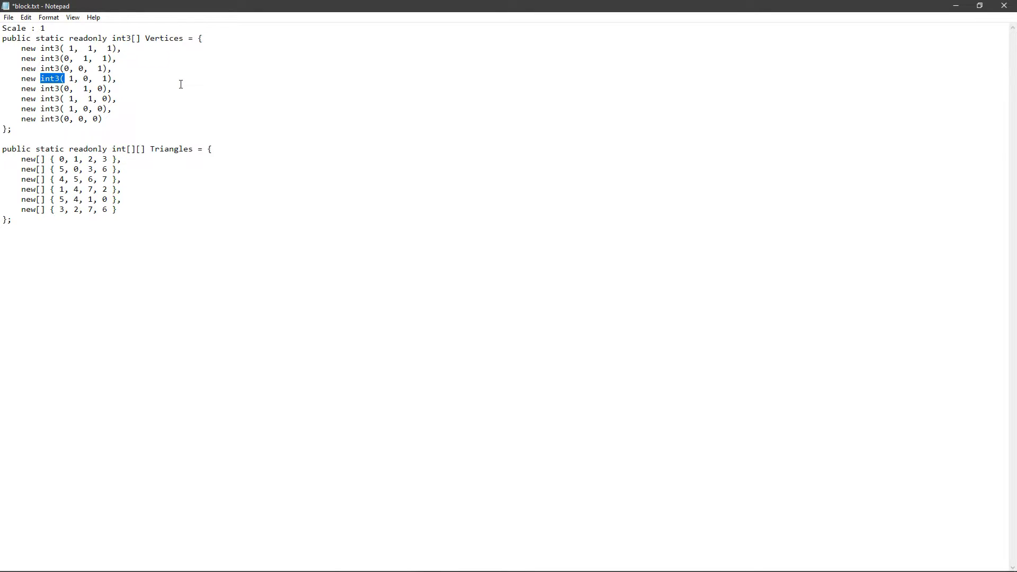
{"action": "mouse_move", "coordinate": [140, 204]}
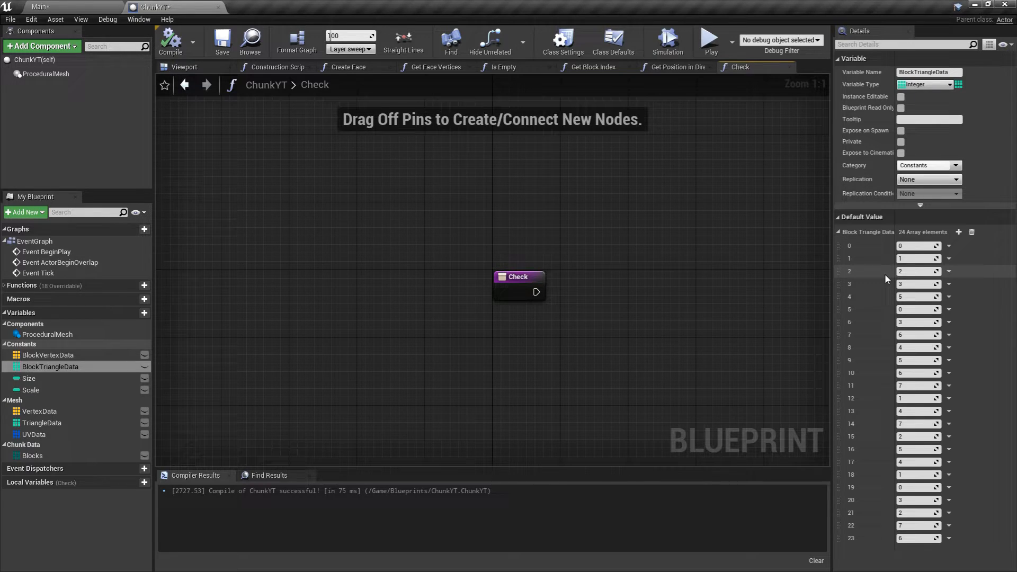
{"action": "mouse_move", "coordinate": [871, 253]}
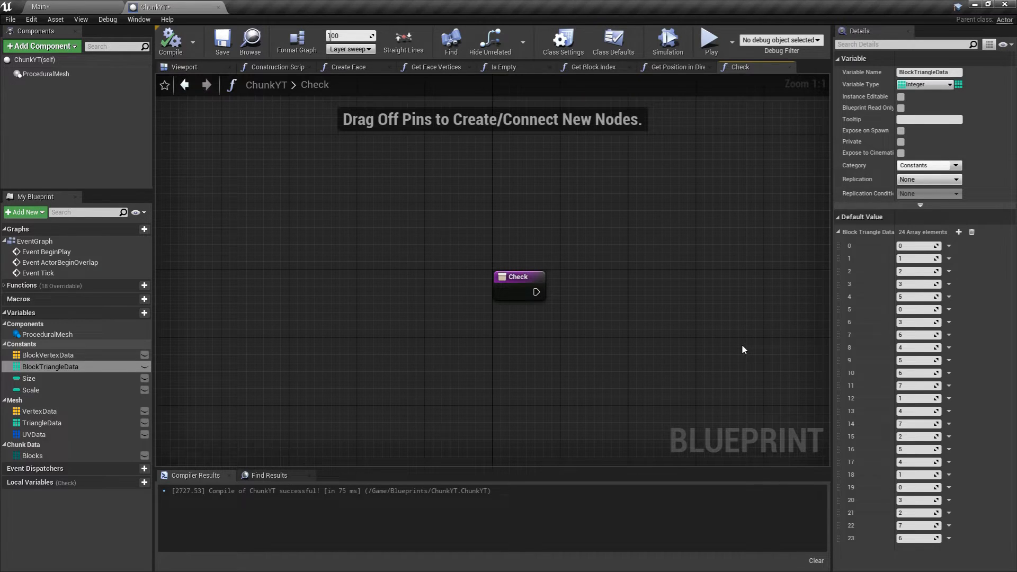
{"action": "mouse_move", "coordinate": [882, 274]}
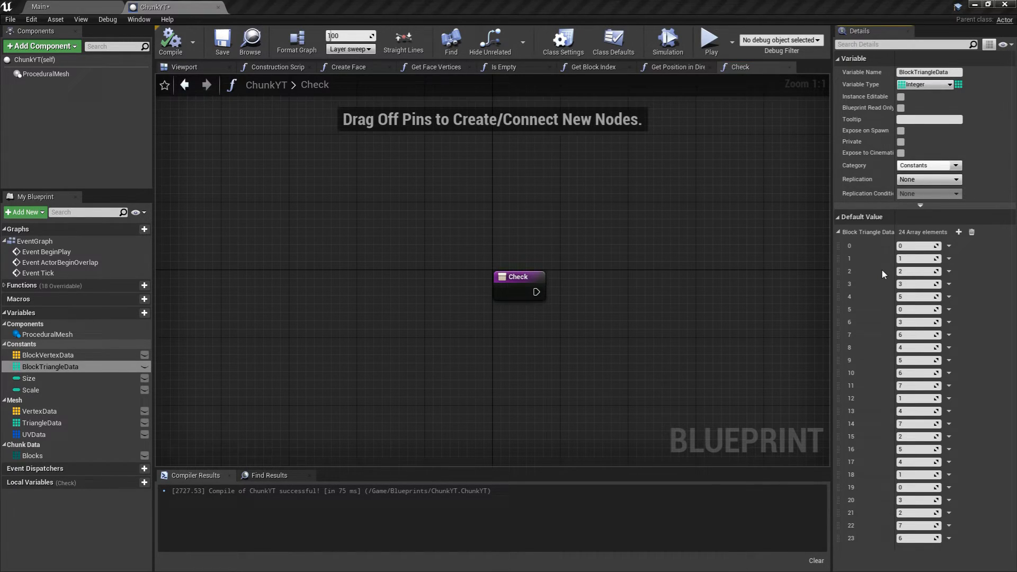
{"action": "mouse_move", "coordinate": [789, 491]}
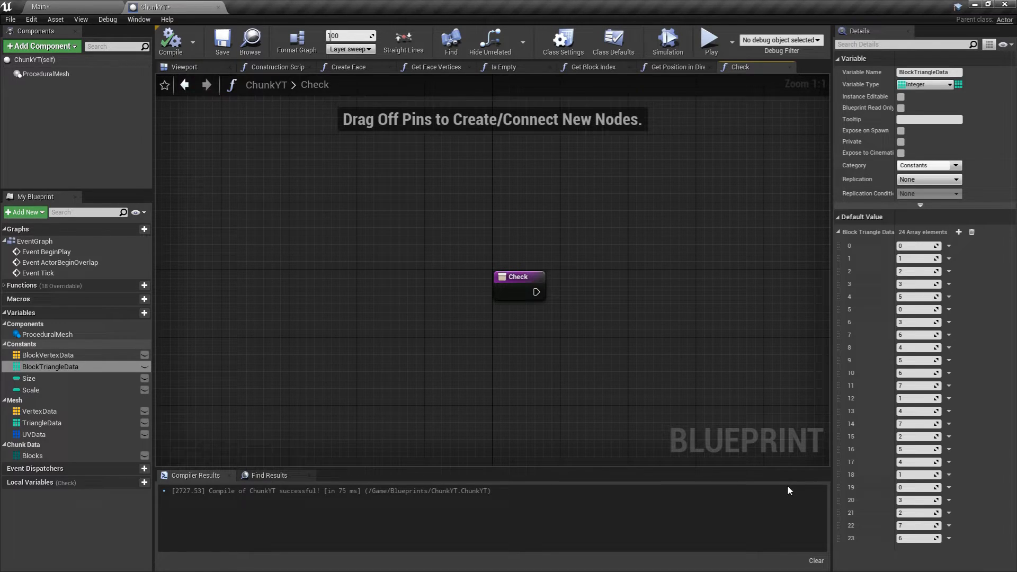
{"action": "mouse_move", "coordinate": [569, 558]}
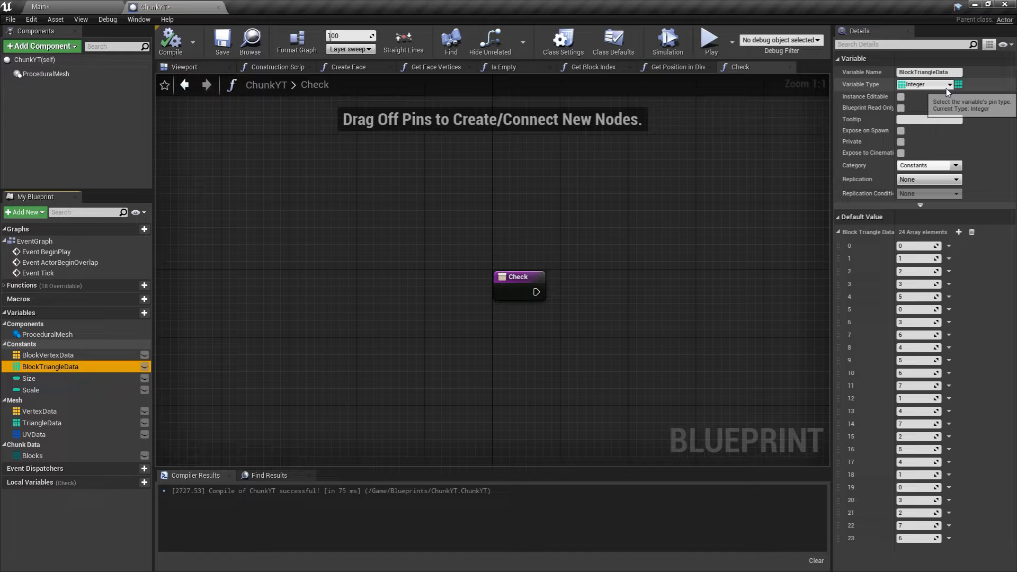
Select the Size constant to view its default value of 16.
{"action": "left_click", "coordinate": [28, 378]}
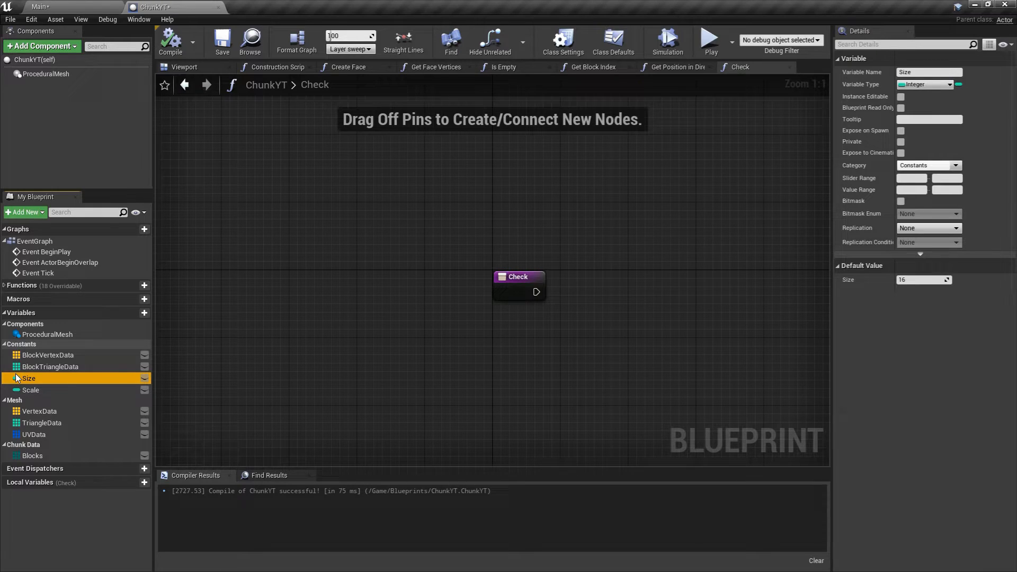
{"action": "mouse_move", "coordinate": [539, 398]}
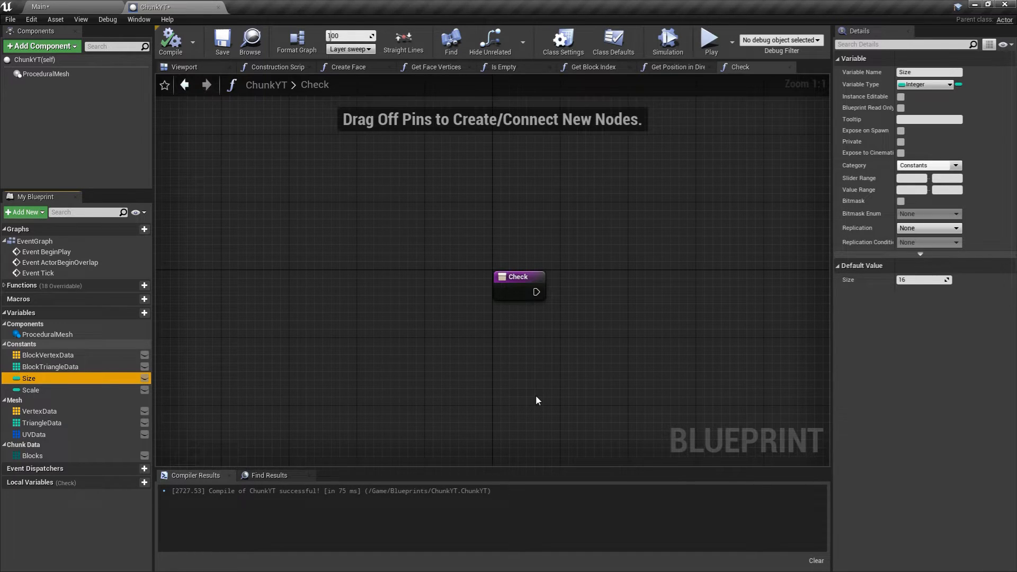
{"action": "mouse_move", "coordinate": [532, 398]}
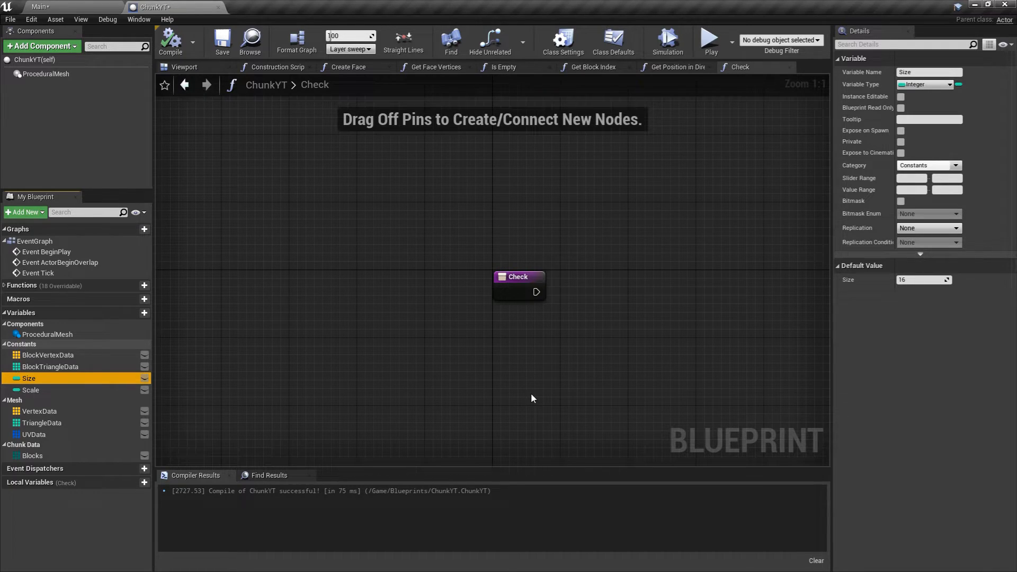
{"action": "mouse_move", "coordinate": [58, 387]}
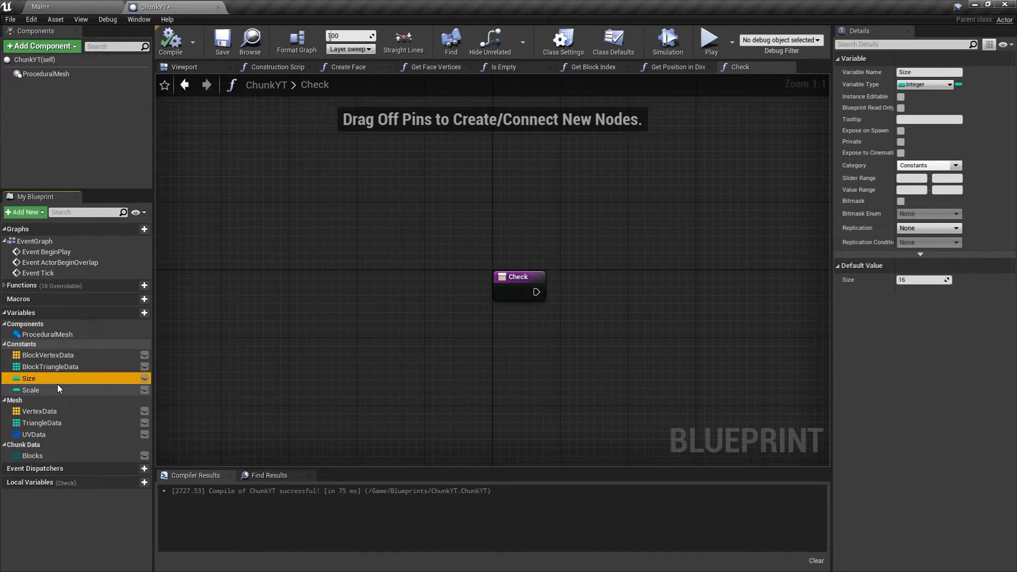
Inspect the Scale constant (default 1), pan the Check graph, and select the Chunk Data category.
{"action": "left_click", "coordinate": [30, 390]}
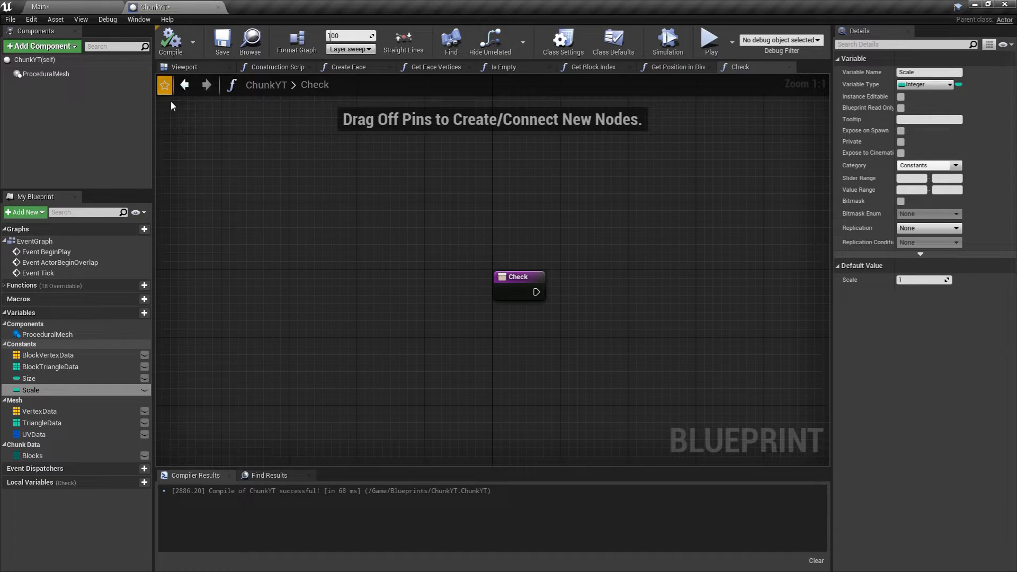
{"action": "left_click_drag", "start_coordinate": [518, 277], "coordinate": [302, 306]}
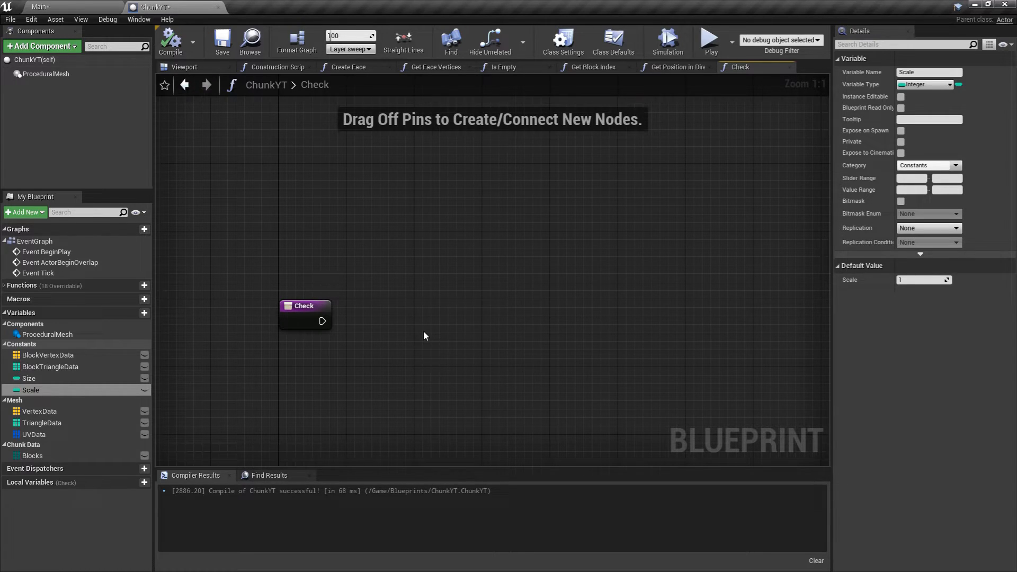
{"action": "left_click", "coordinate": [47, 355]}
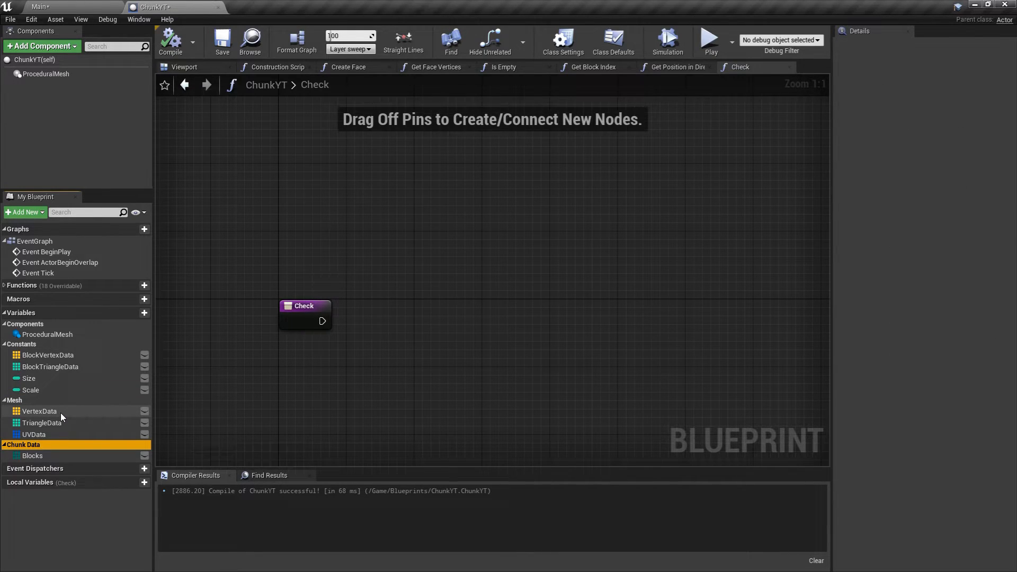
{"action": "left_click", "coordinate": [39, 411]}
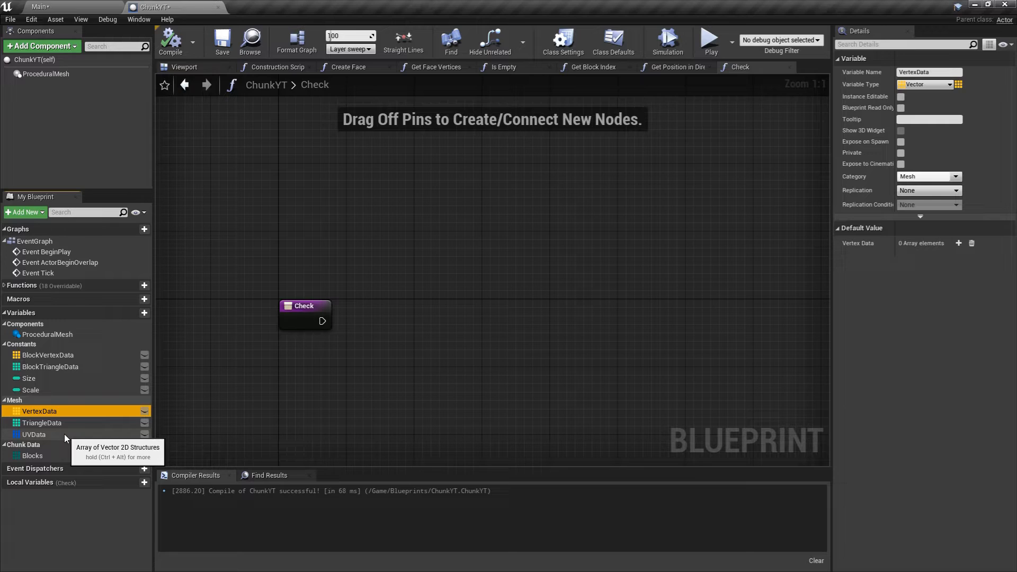
{"action": "left_click", "coordinate": [47, 355]}
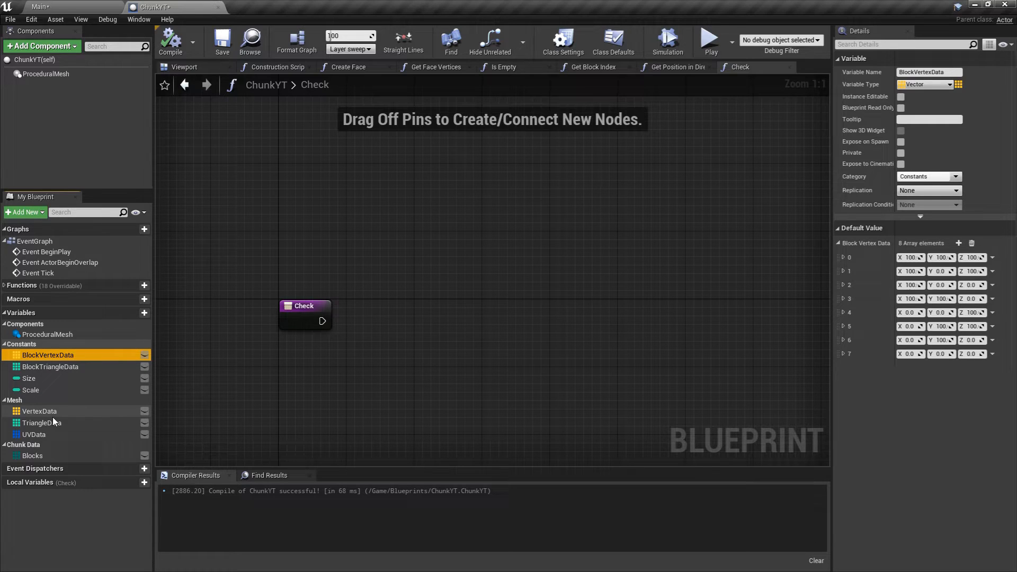
{"action": "left_click", "coordinate": [39, 410]}
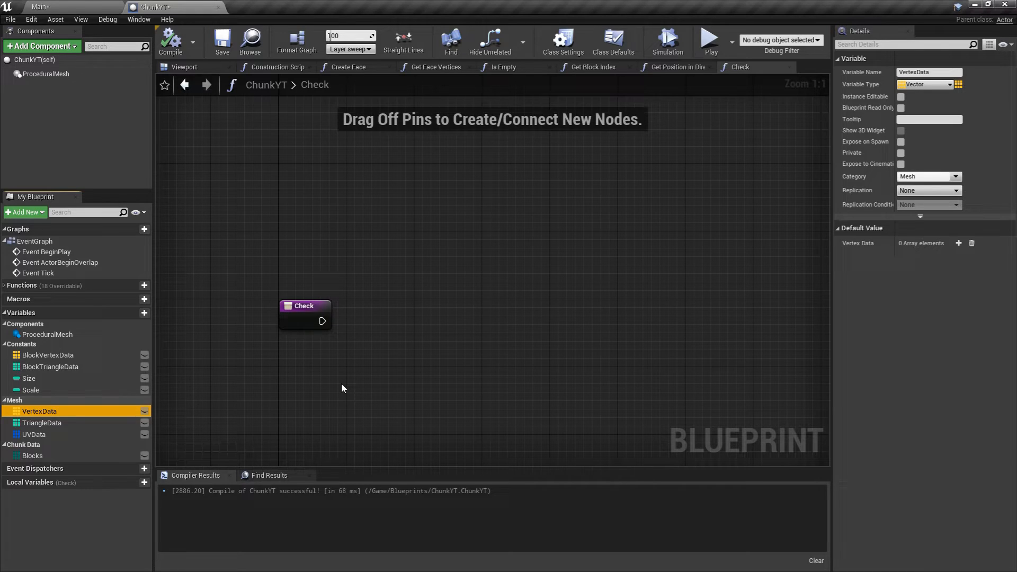
{"action": "left_click", "coordinate": [33, 434]}
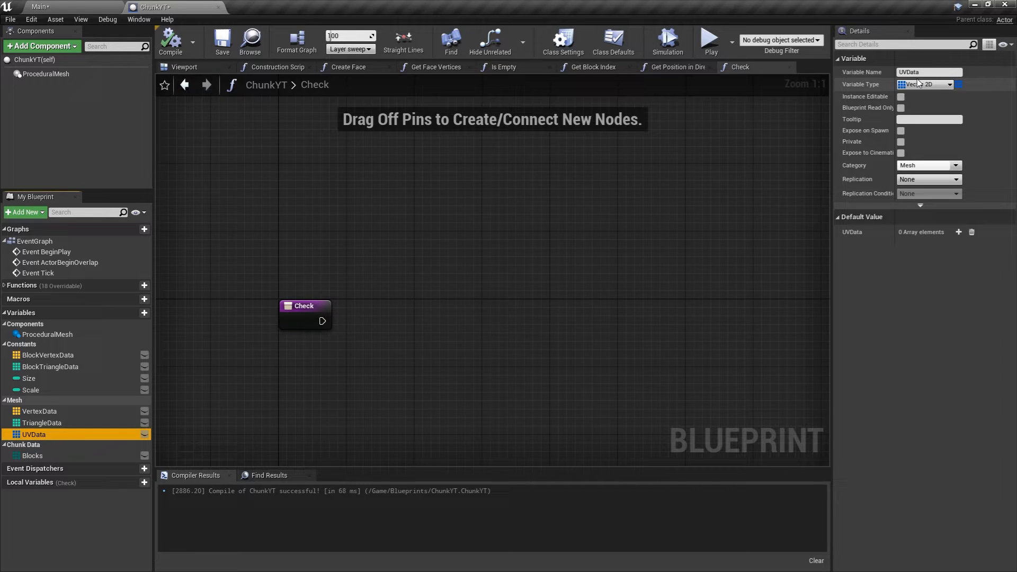
{"action": "left_click", "coordinate": [32, 456]}
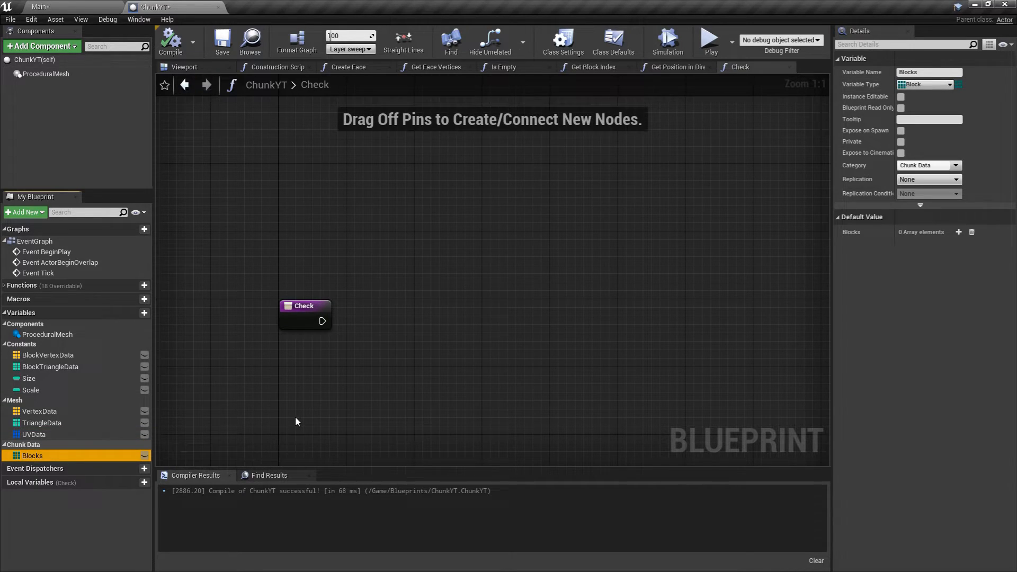
{"action": "mouse_move", "coordinate": [335, 411]}
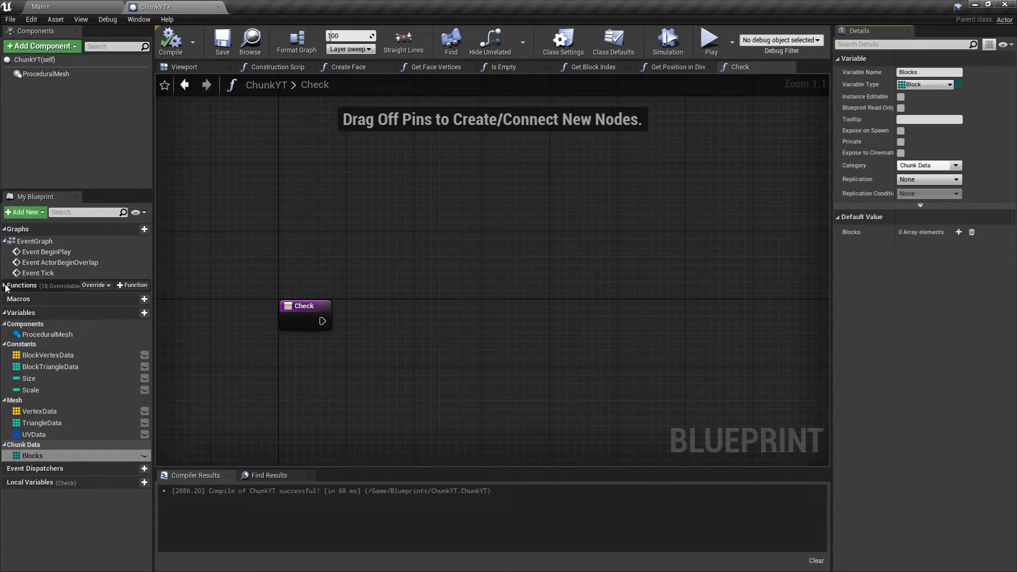
Expand Functions and inspect IsEmpty, the Blocks array, GetBlockIndex, GetPositionInDirection and Check.
{"action": "left_click", "coordinate": [36, 307]}
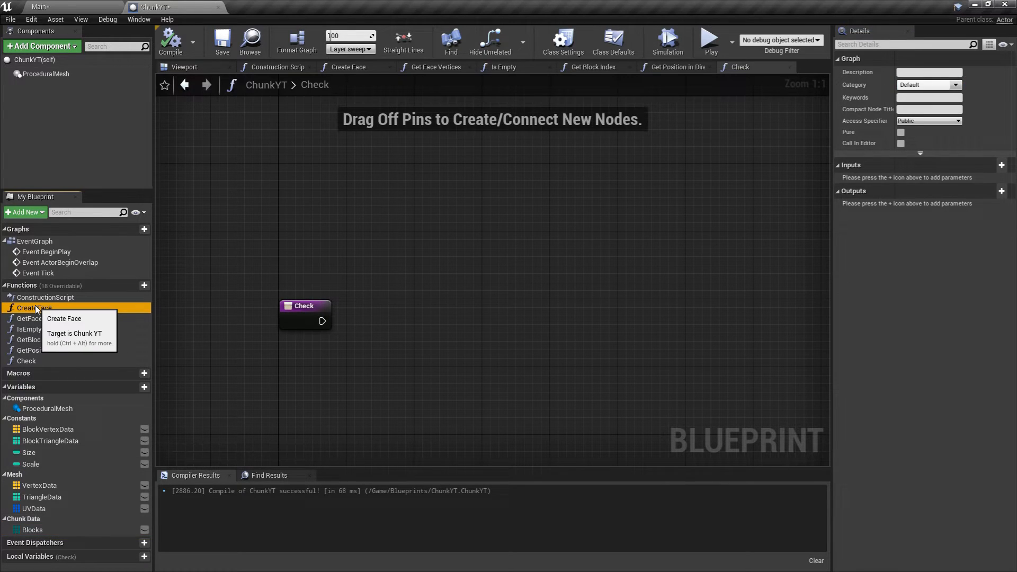
{"action": "mouse_move", "coordinate": [436, 401]}
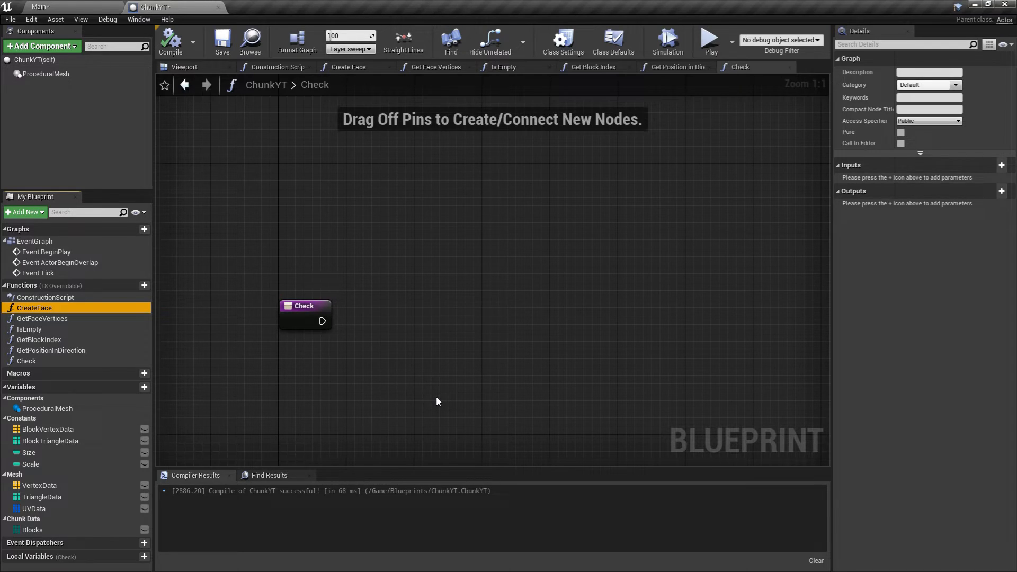
{"action": "mouse_move", "coordinate": [85, 319]}
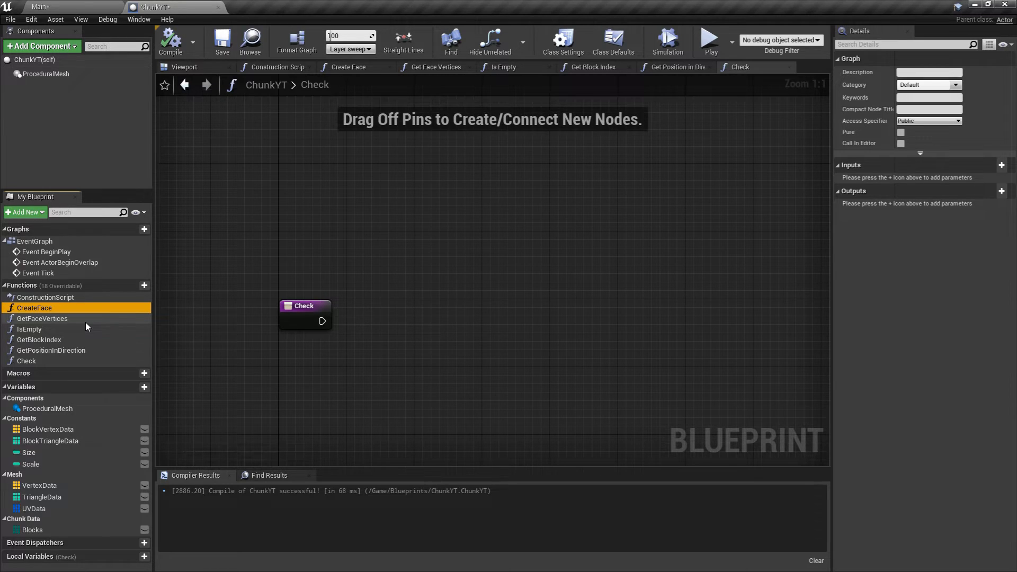
{"action": "left_click", "coordinate": [42, 319]}
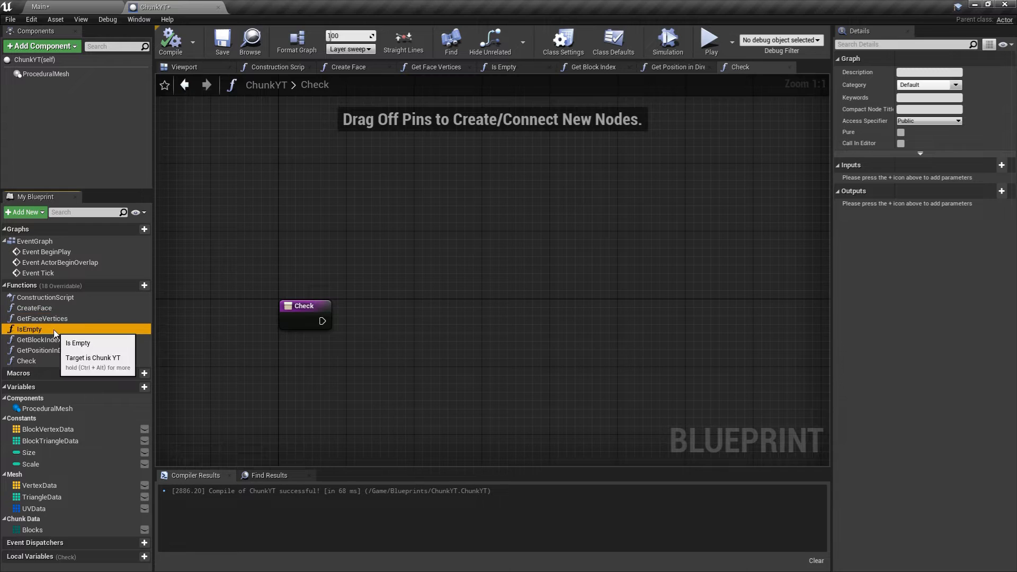
{"action": "mouse_move", "coordinate": [224, 336]}
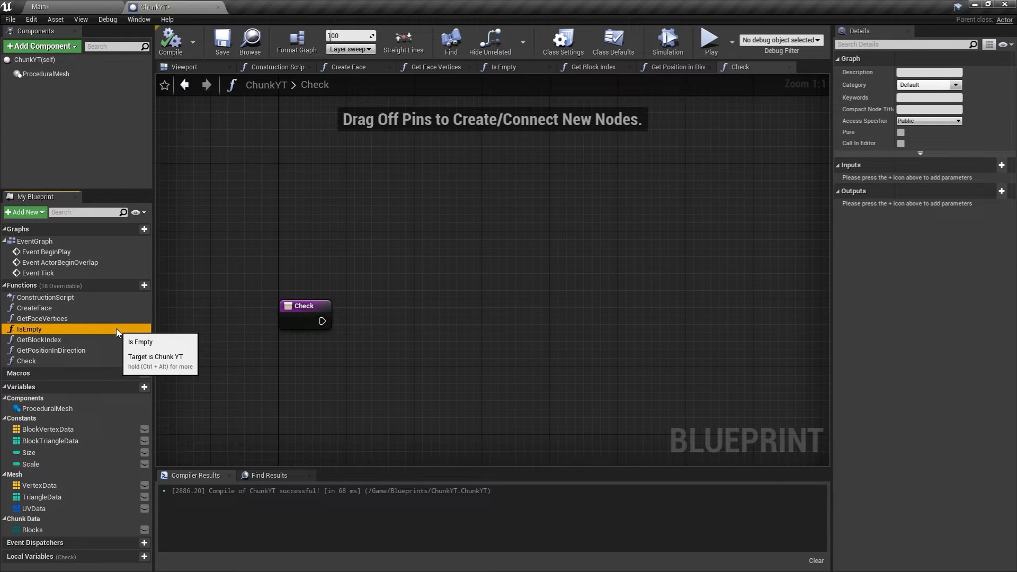
{"action": "left_click", "coordinate": [31, 530]}
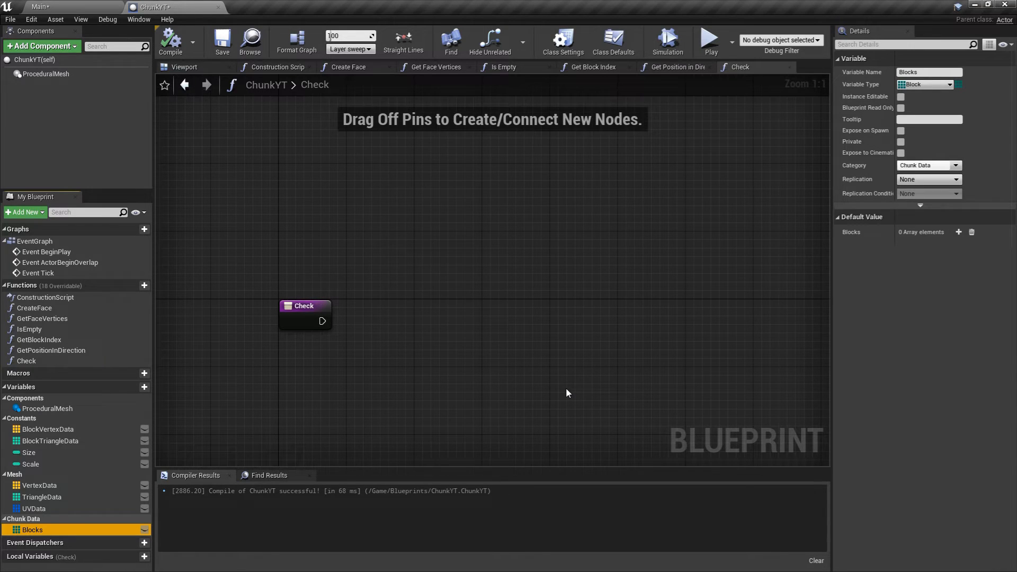
{"action": "left_click", "coordinate": [39, 339]}
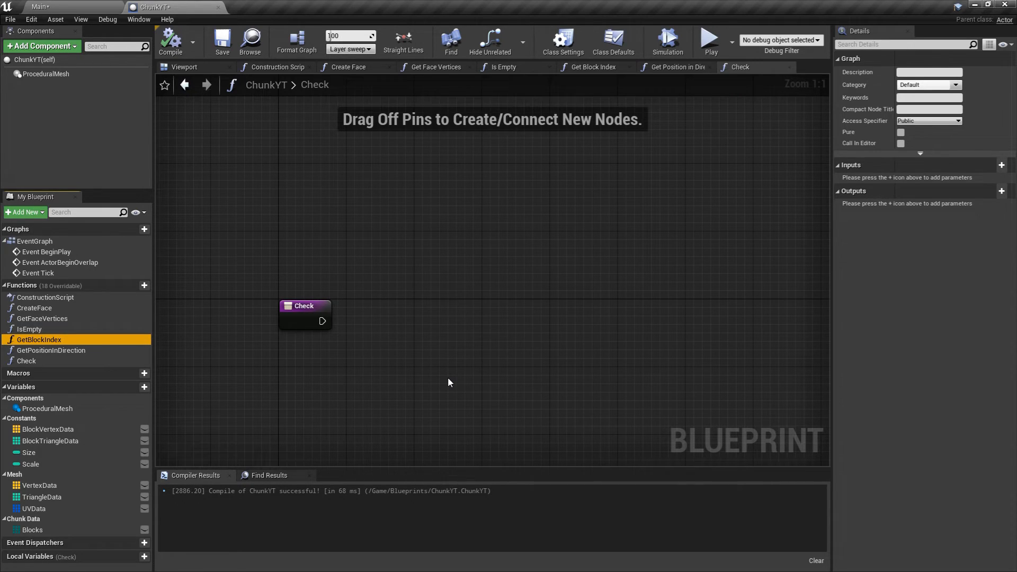
{"action": "left_click", "coordinate": [51, 351]}
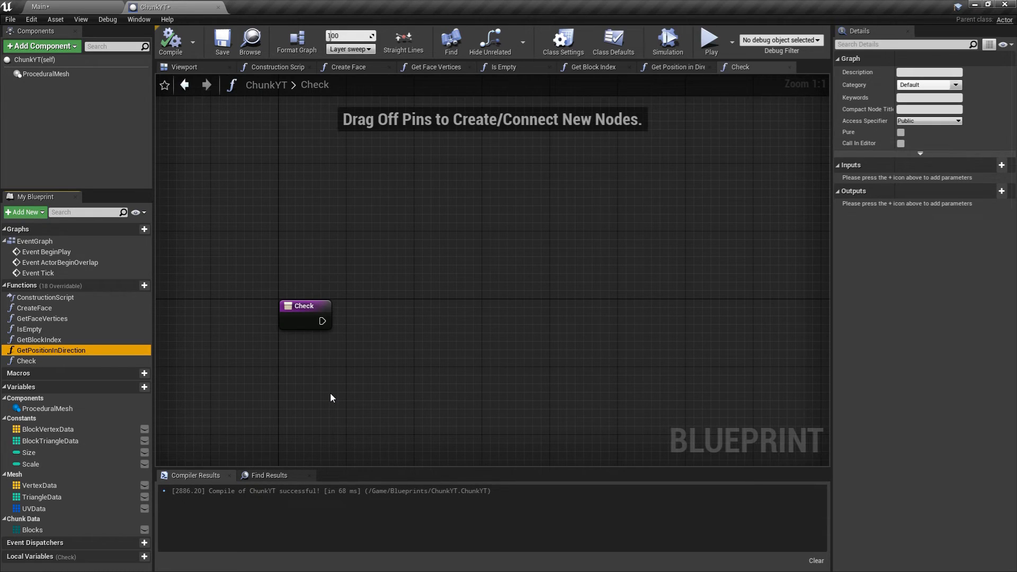
{"action": "left_click", "coordinate": [26, 361]}
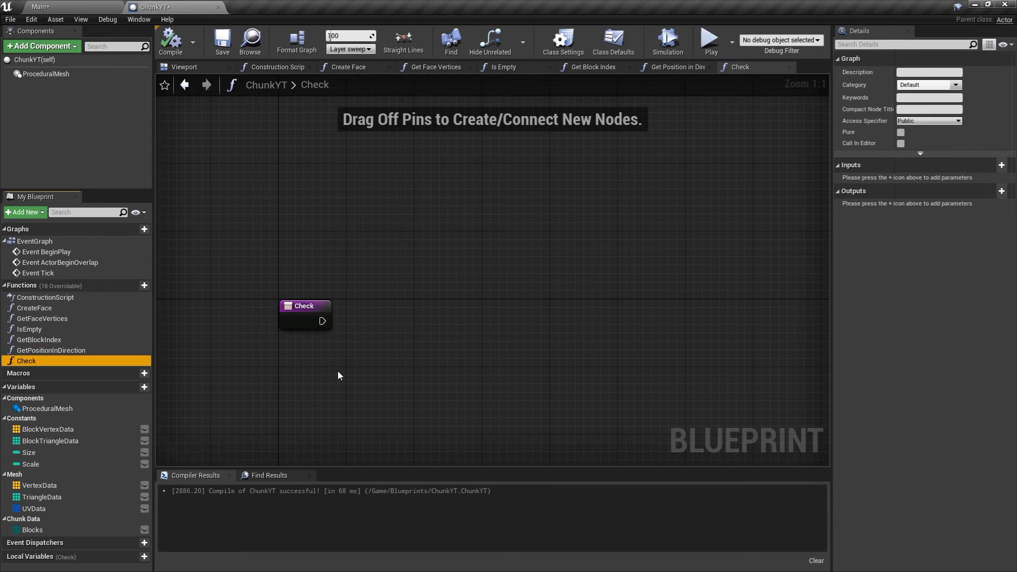